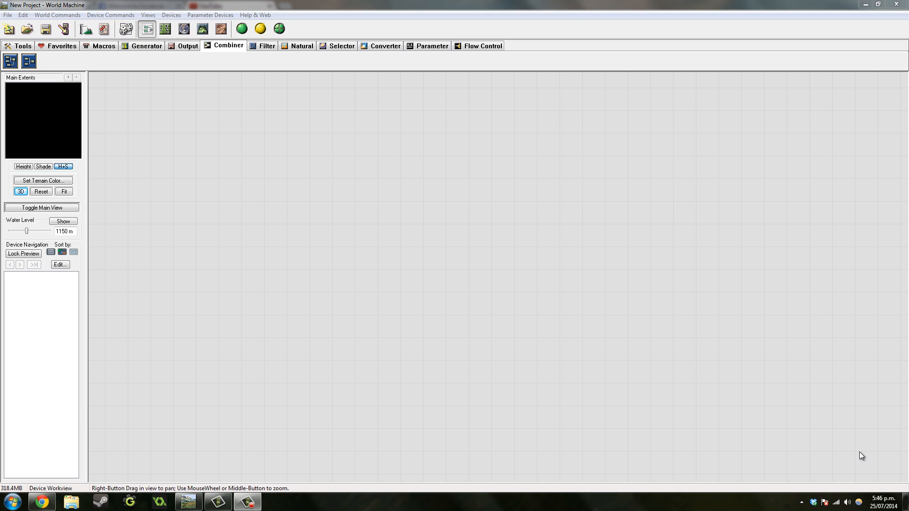
{"action": "mouse_move", "coordinate": [783, 435]}
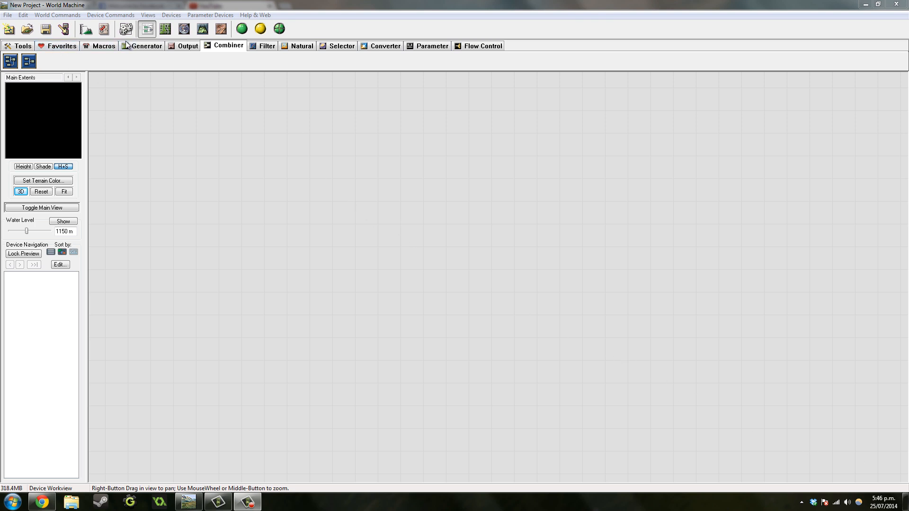
Add a Radial Grad generator producing a rounded mound, then browse the other device categories
{"action": "left_click", "coordinate": [146, 45]}
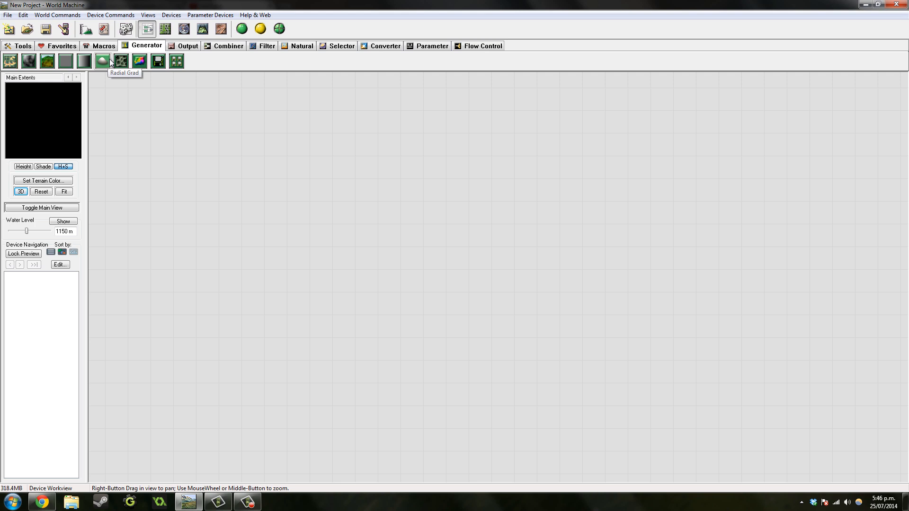
{"action": "left_click", "coordinate": [101, 61]}
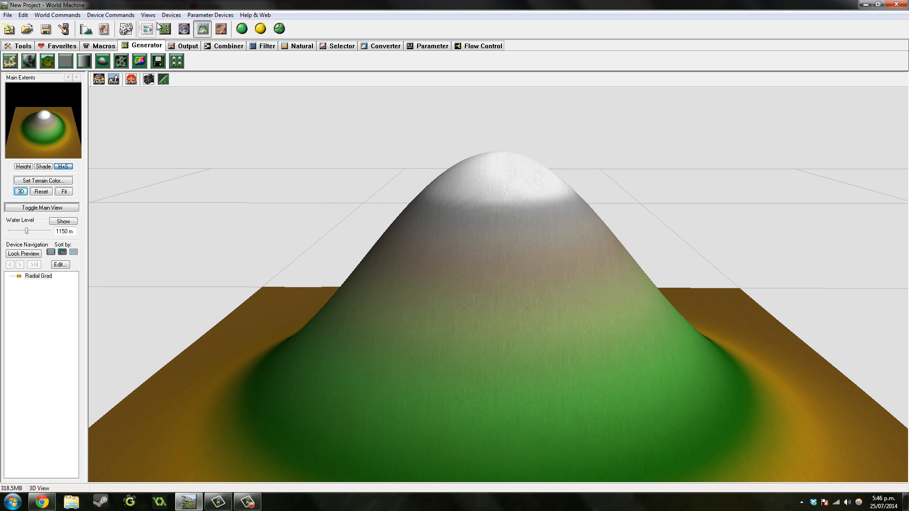
{"action": "left_click", "coordinate": [147, 28]}
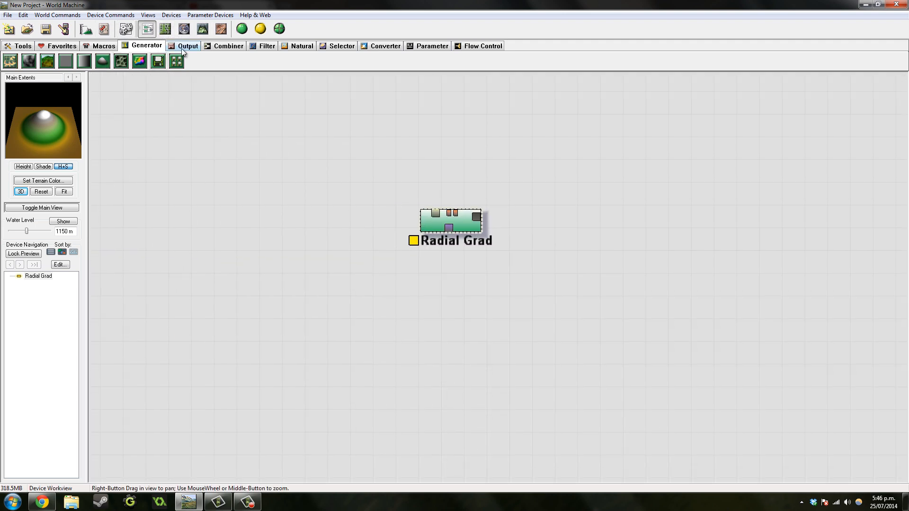
{"action": "left_click", "coordinate": [104, 46]}
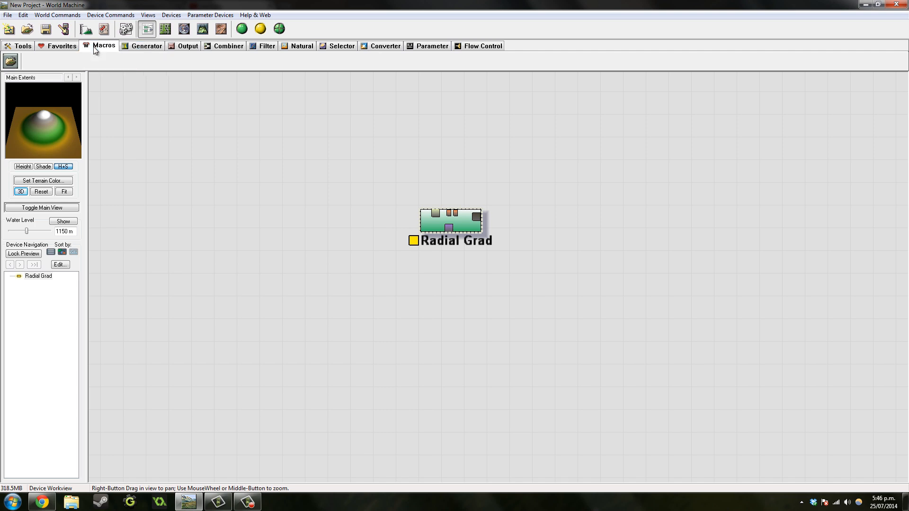
{"action": "left_click", "coordinate": [186, 45]}
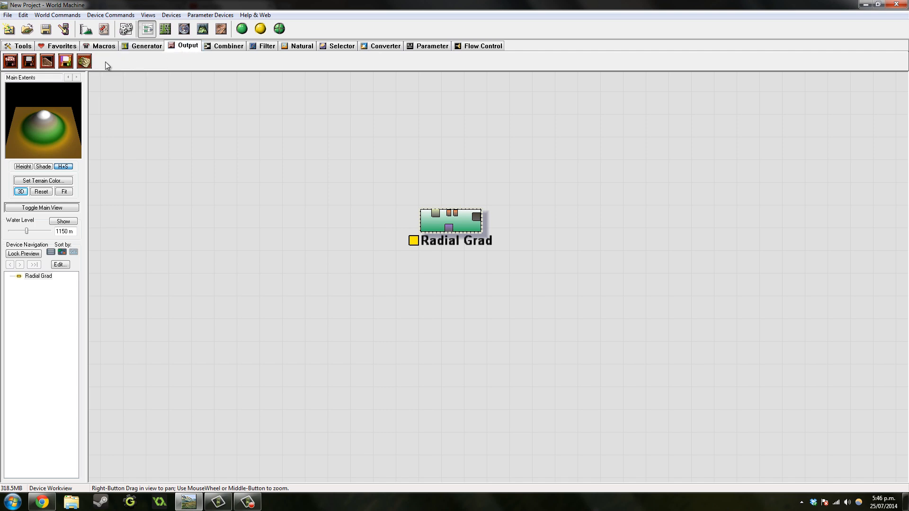
Add a Constant generator at height 0 m to the network
{"action": "left_click", "coordinate": [146, 46]}
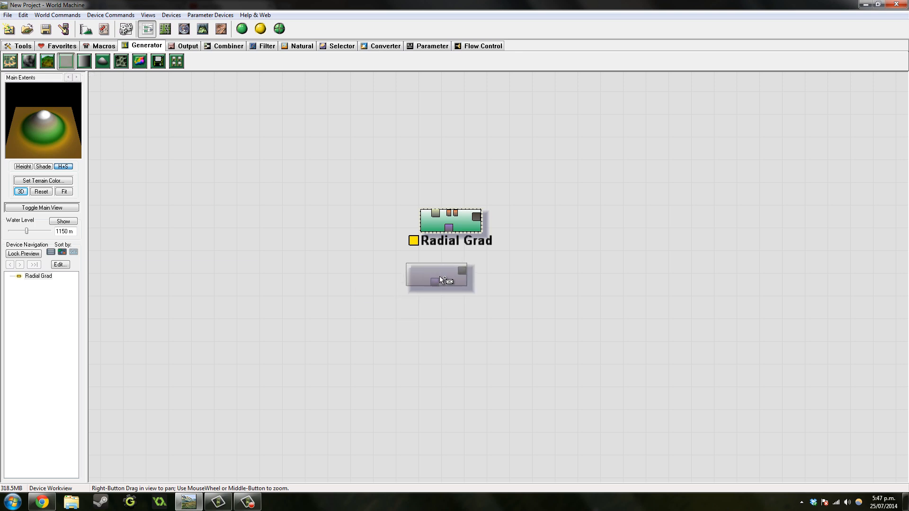
{"action": "double_click", "coordinate": [438, 275]}
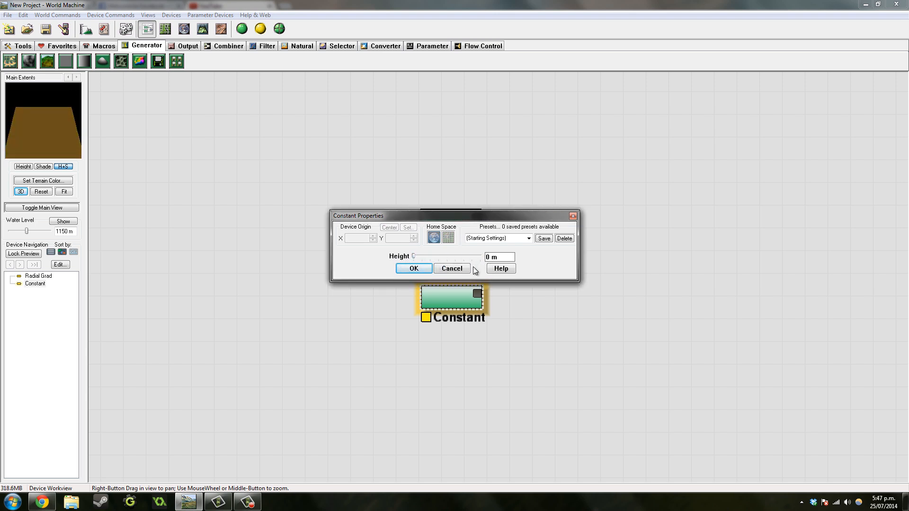
{"action": "left_click", "coordinate": [414, 268]}
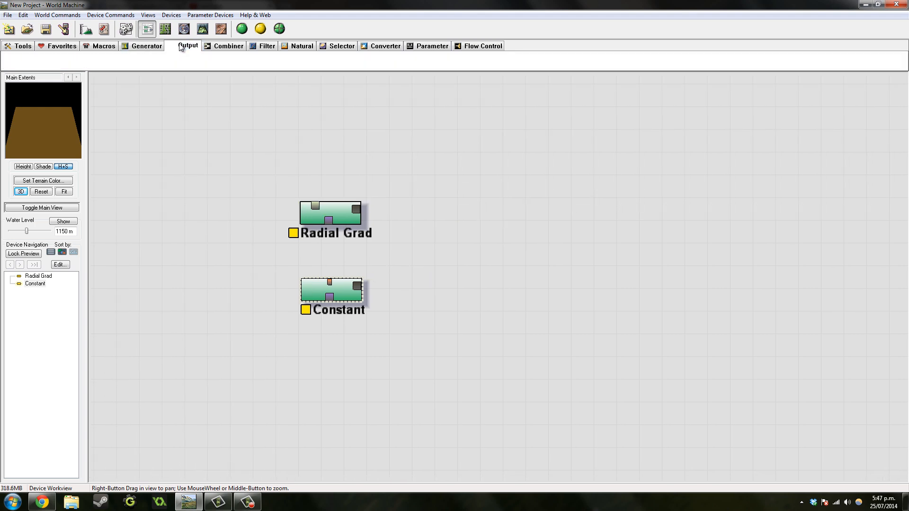
Add a Combiner fed by the Radial Grad and the Constant, flattening the mound
{"action": "left_click", "coordinate": [228, 46]}
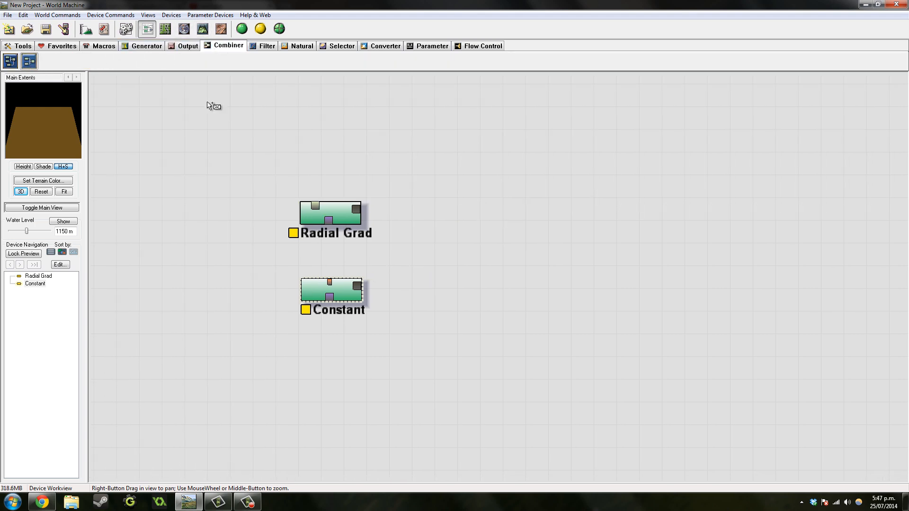
{"action": "left_click", "coordinate": [228, 45]}
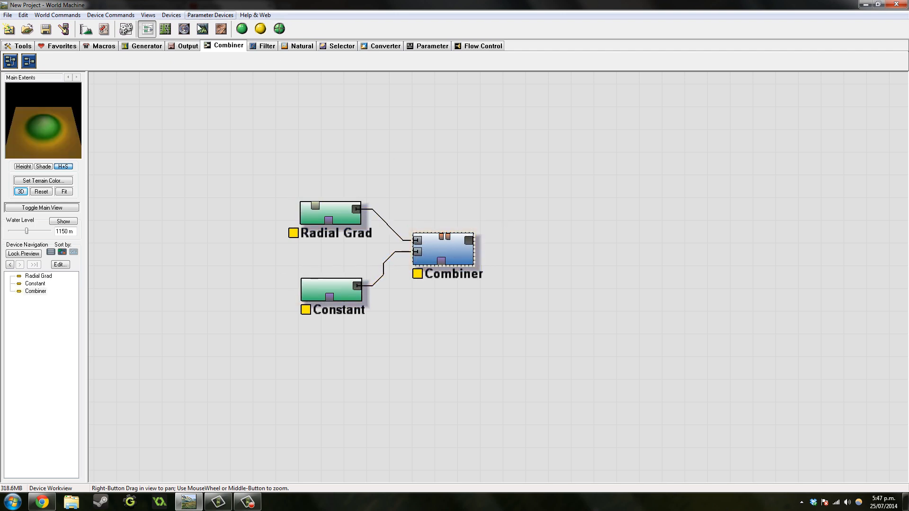
{"action": "left_click", "coordinate": [201, 28]}
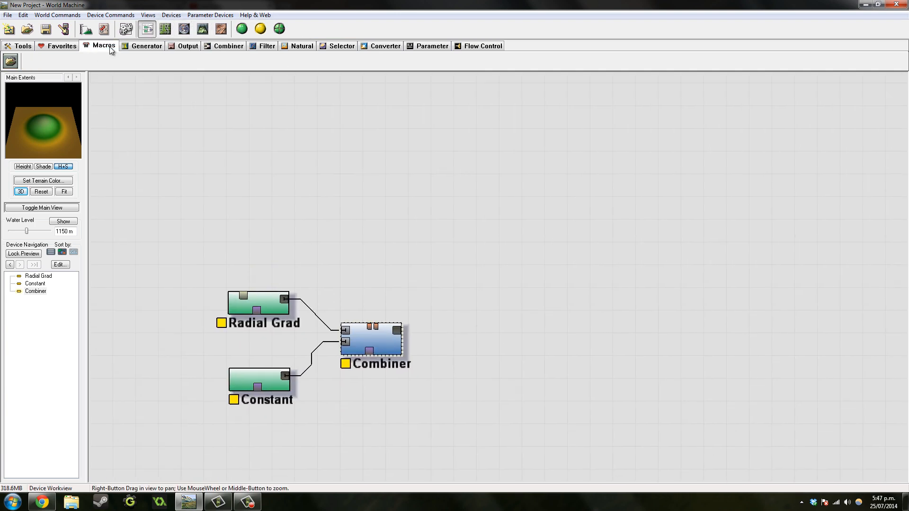
Add an Advanced Perlin generator taking the Combiner's output
{"action": "left_click", "coordinate": [146, 45]}
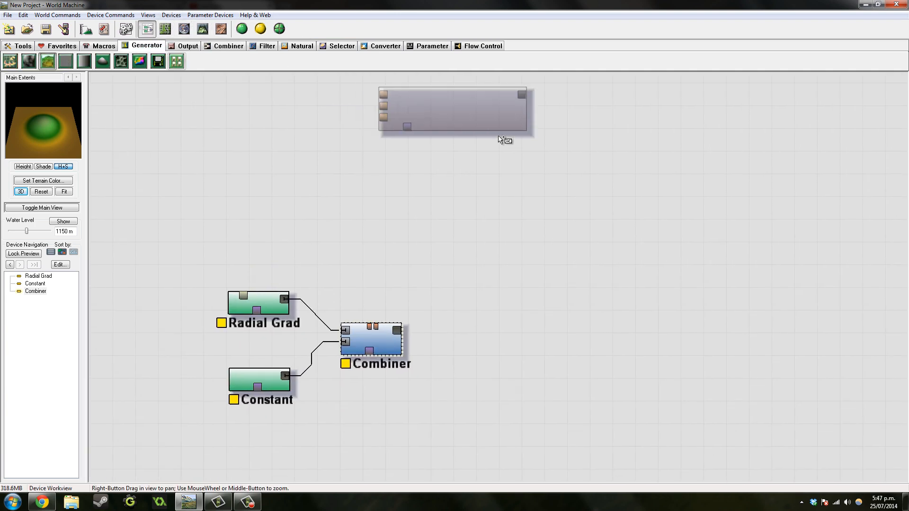
{"action": "left_click", "coordinate": [47, 60]}
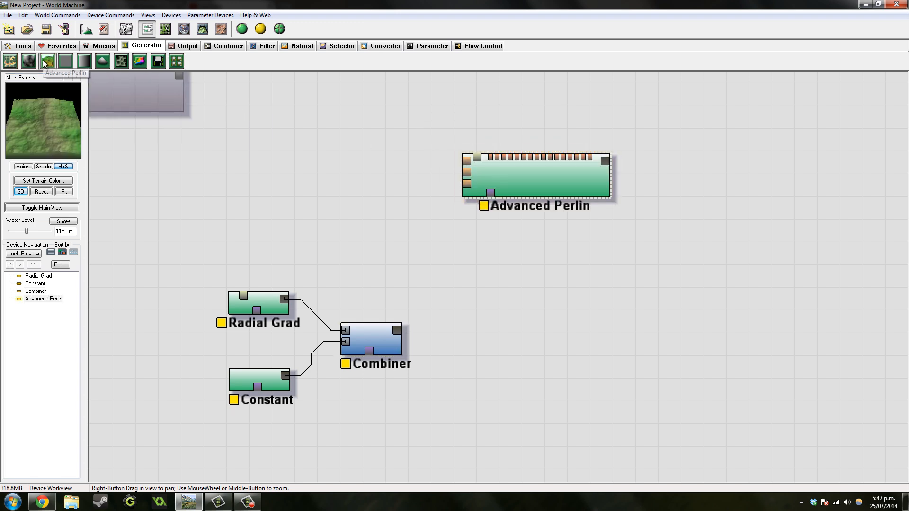
{"action": "double_click", "coordinate": [534, 178]}
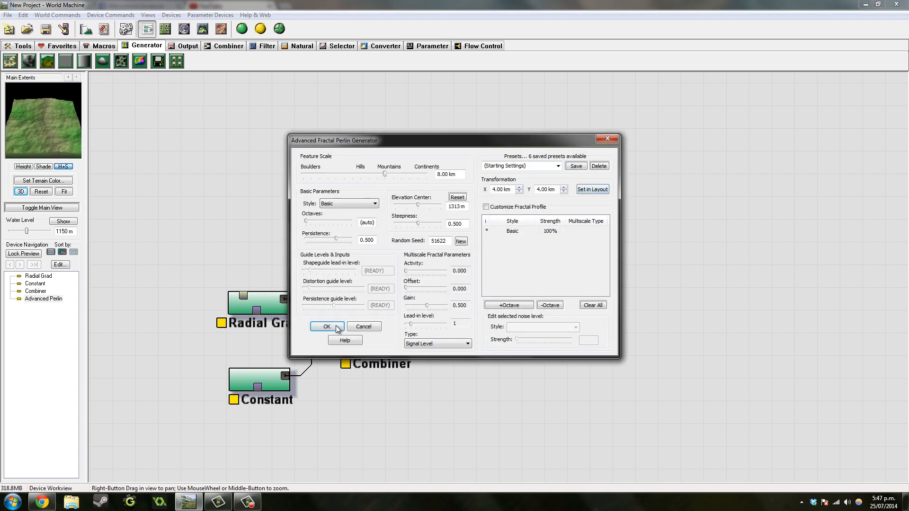
{"action": "left_click", "coordinate": [327, 327]}
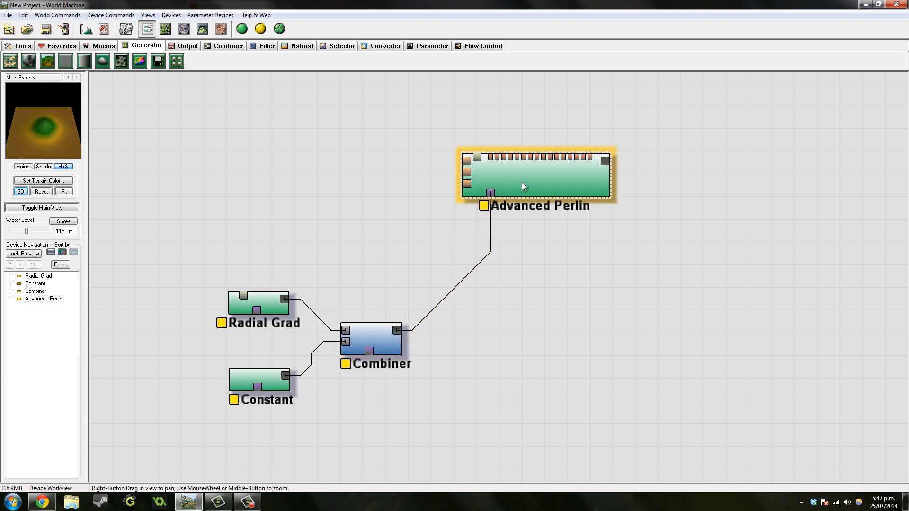
Set the Advanced Perlin feature scale to 1.41 km for a rugged island
{"action": "left_click", "coordinate": [202, 28]}
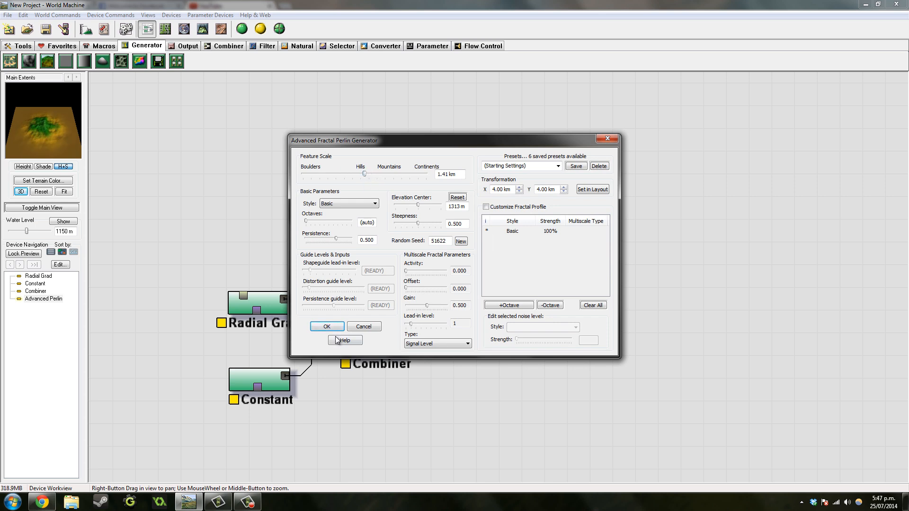
{"action": "left_click", "coordinate": [326, 326]}
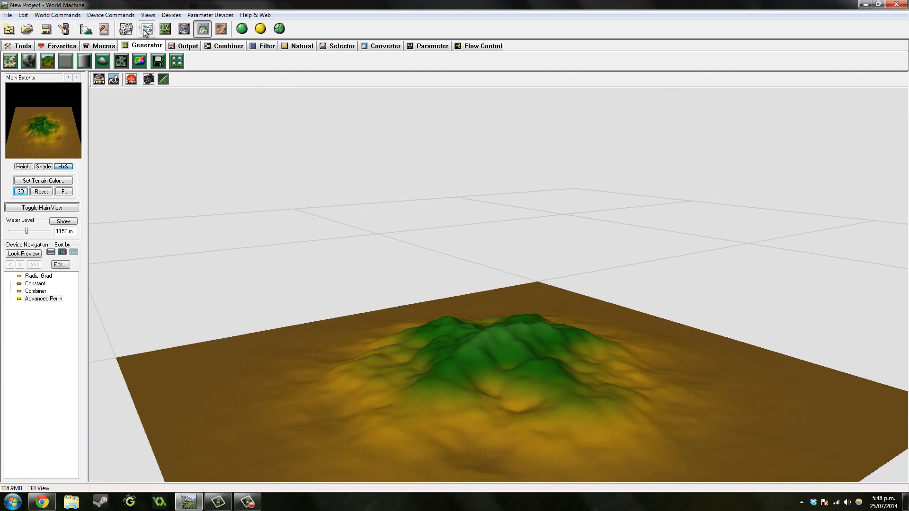
Add a Terrace filter after the Advanced Perlin
{"action": "left_click", "coordinate": [146, 28]}
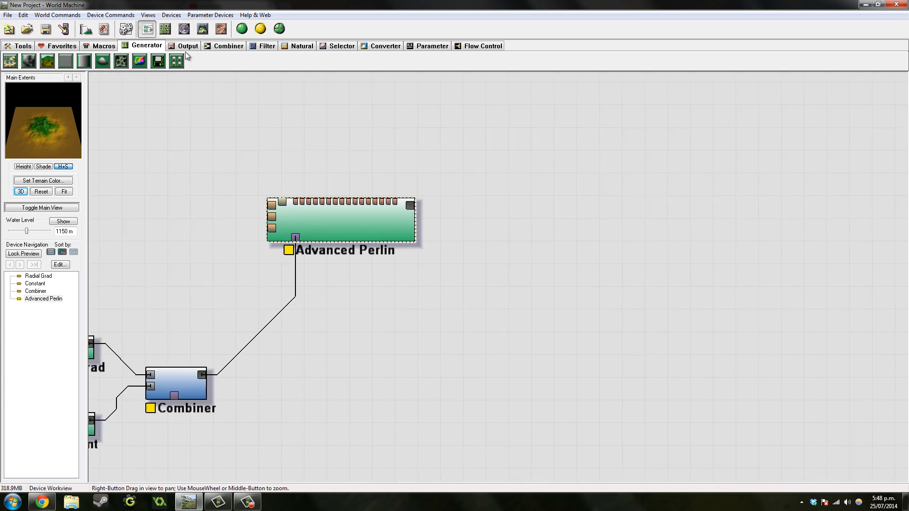
{"action": "left_click", "coordinate": [266, 46]}
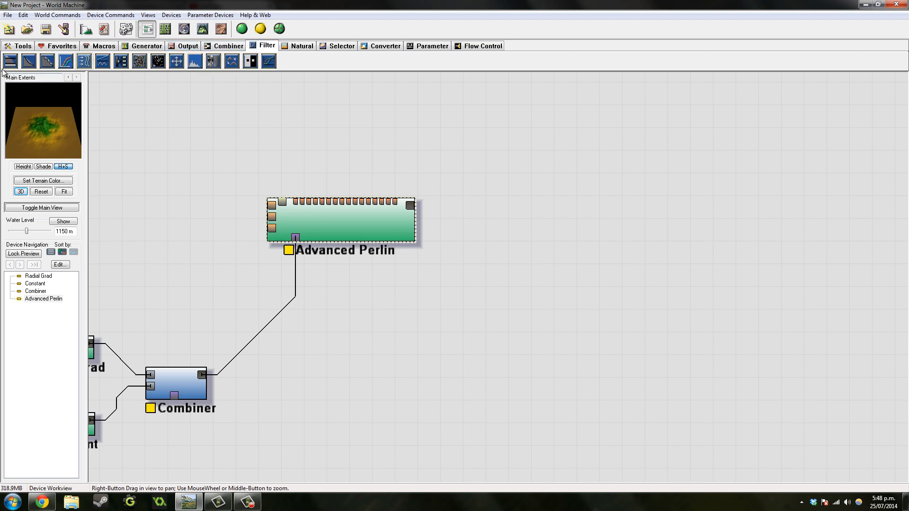
{"action": "left_click", "coordinate": [47, 61]}
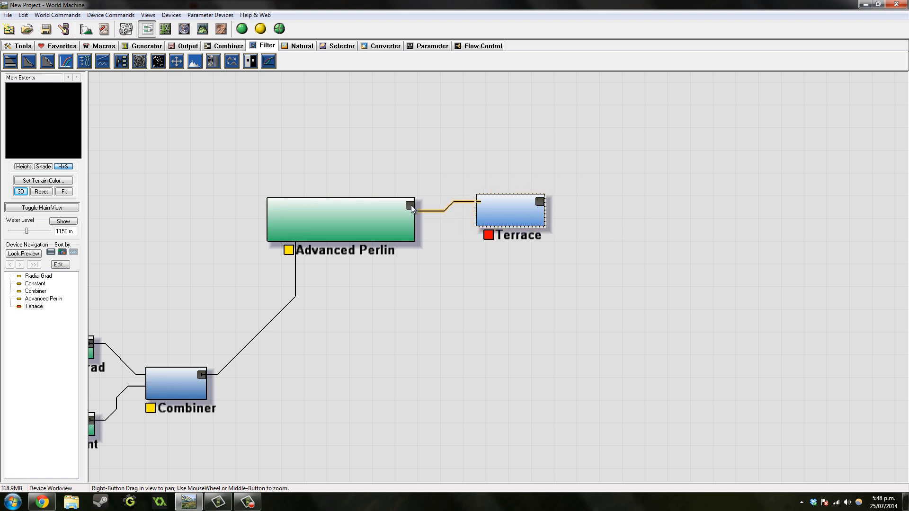
Set the Terrace filter to 11 sharp terraces and view the result in 3D
{"action": "left_click", "coordinate": [201, 28]}
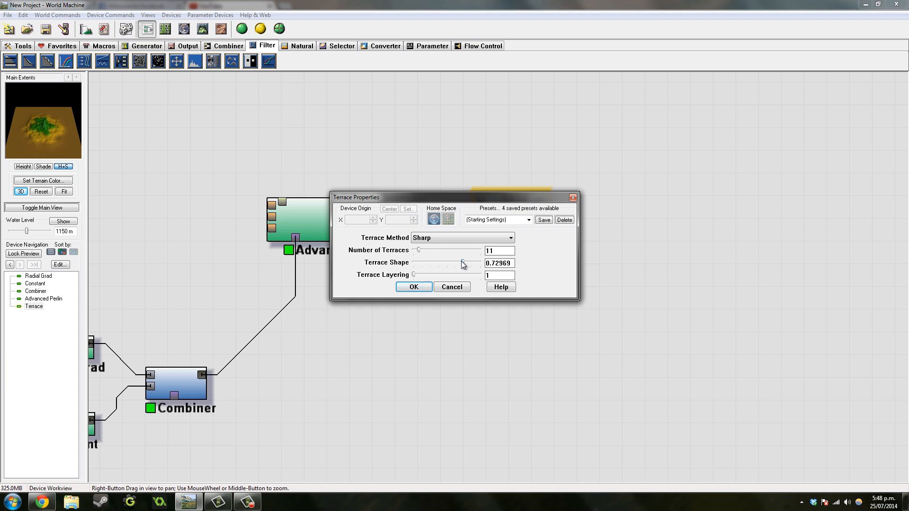
{"action": "left_click", "coordinate": [414, 287]}
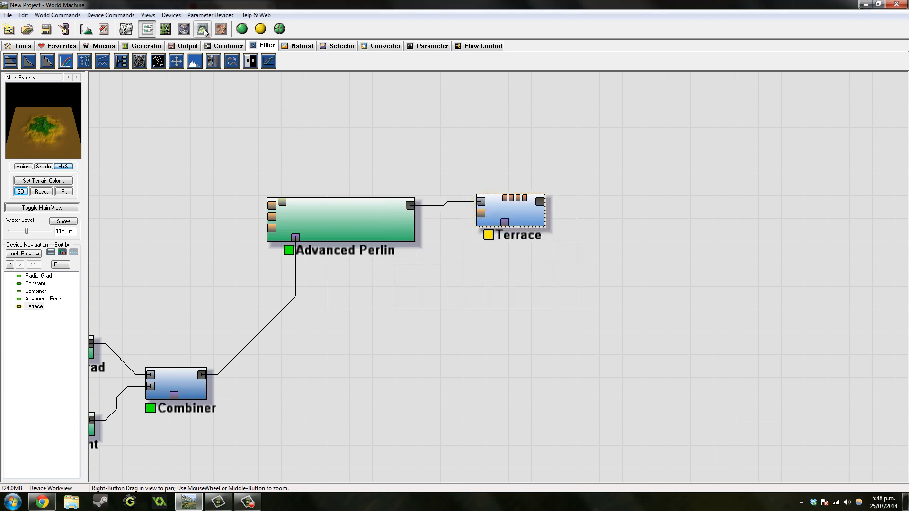
{"action": "left_click", "coordinate": [202, 28]}
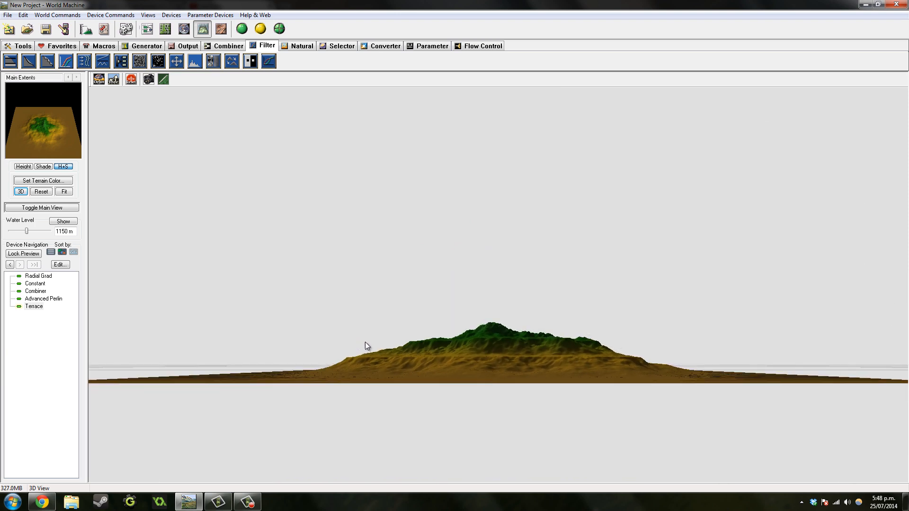
{"action": "mouse_move", "coordinate": [572, 347]}
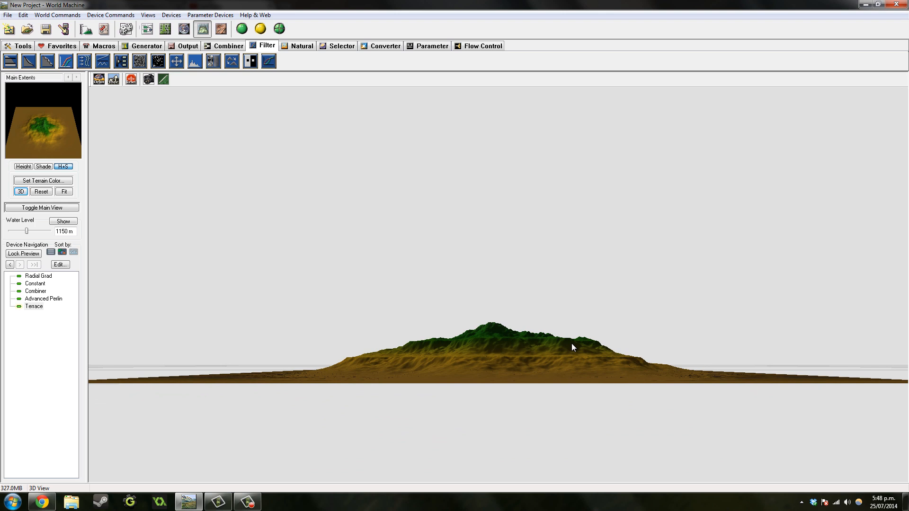
{"action": "mouse_move", "coordinate": [575, 345]}
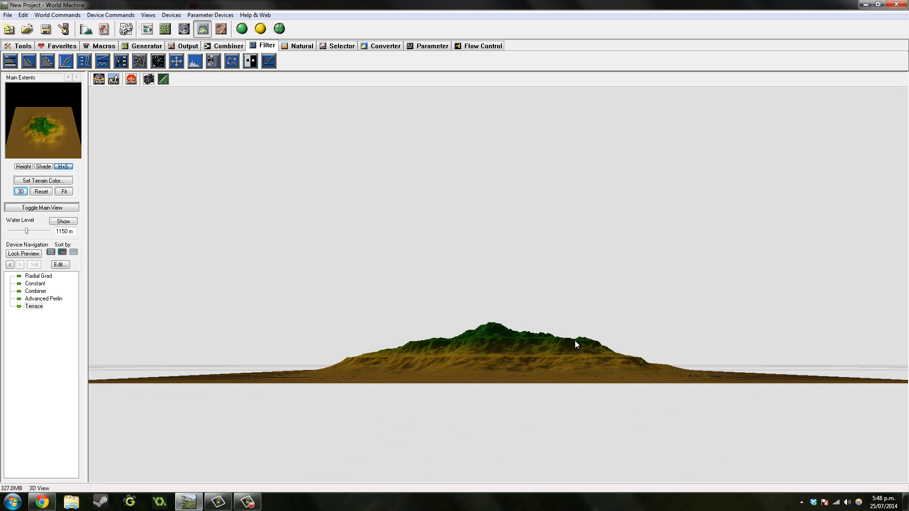
{"action": "mouse_move", "coordinate": [309, 165]}
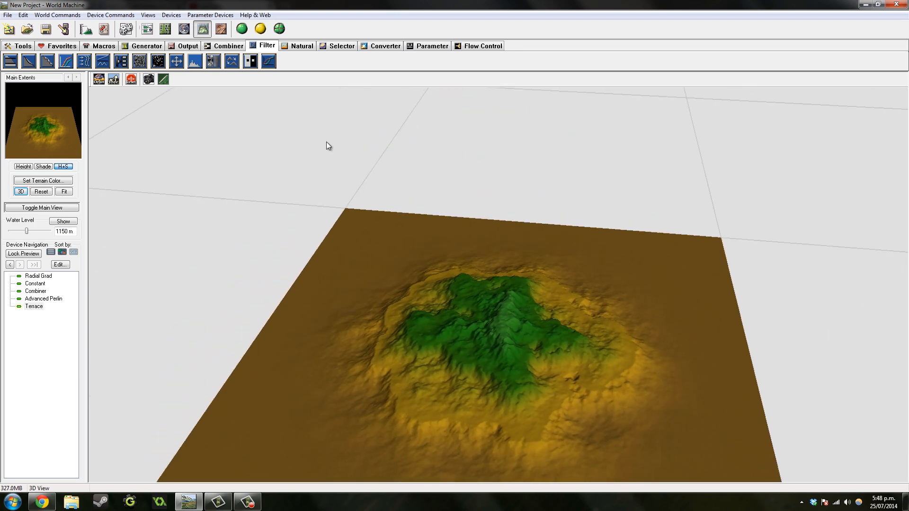
Add a second Advanced Perlin generator feeding the Terrace's lower input
{"action": "left_click", "coordinate": [146, 29]}
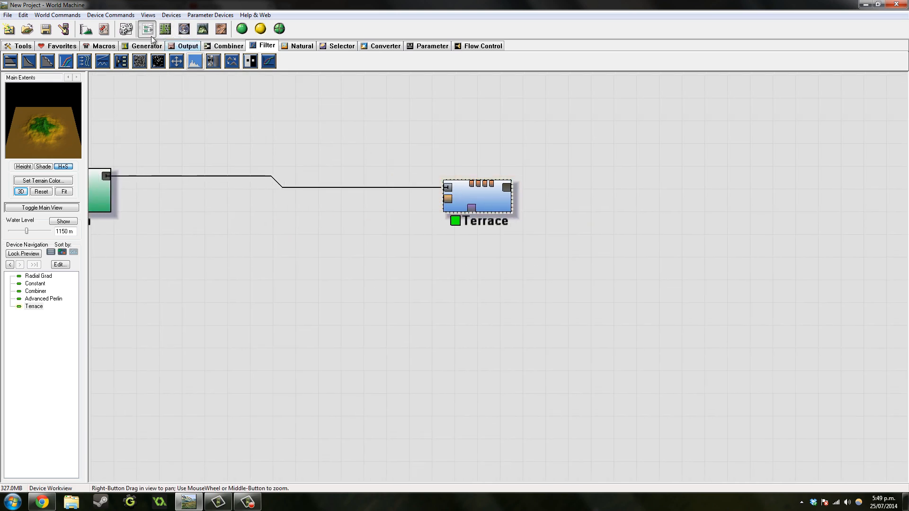
{"action": "left_click", "coordinate": [146, 45]}
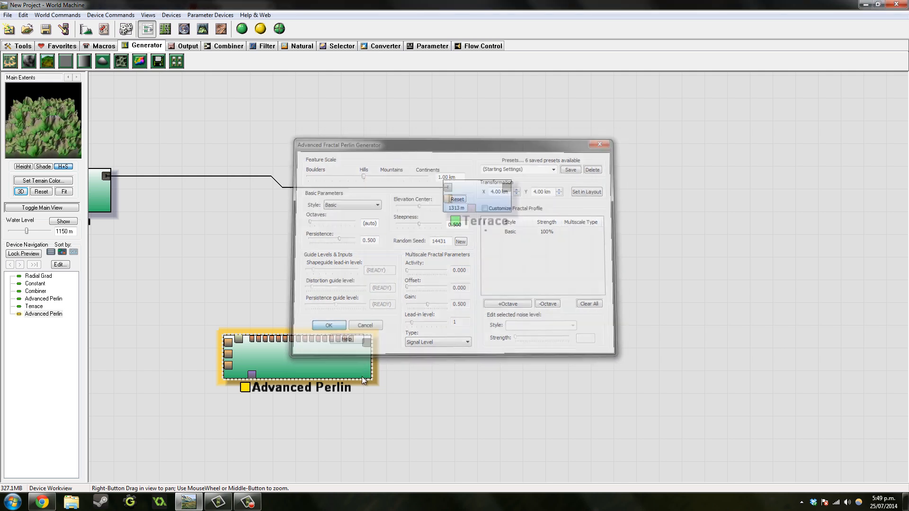
{"action": "left_click", "coordinate": [329, 325]}
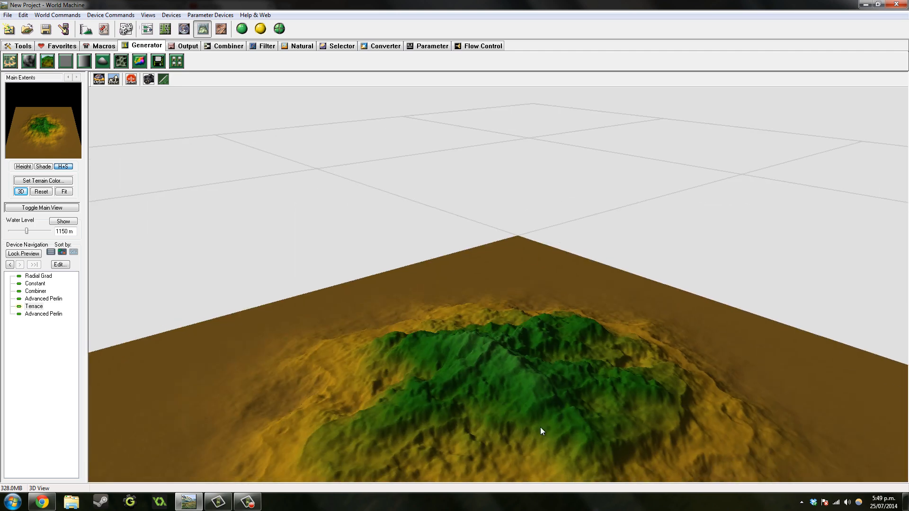
{"action": "left_click", "coordinate": [146, 28]}
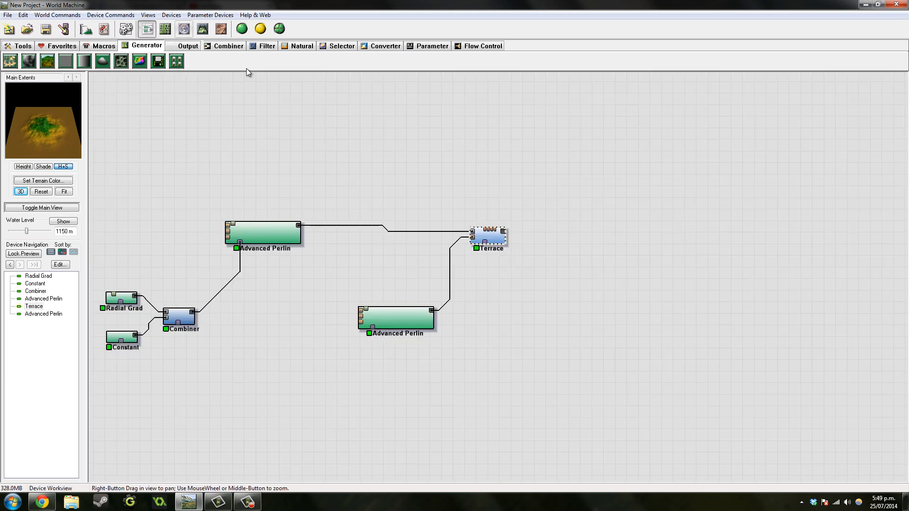
Add an Erosion device after Terrace with geological-time enhancement enabled and erosive power about 0.79
{"action": "left_click", "coordinate": [301, 45]}
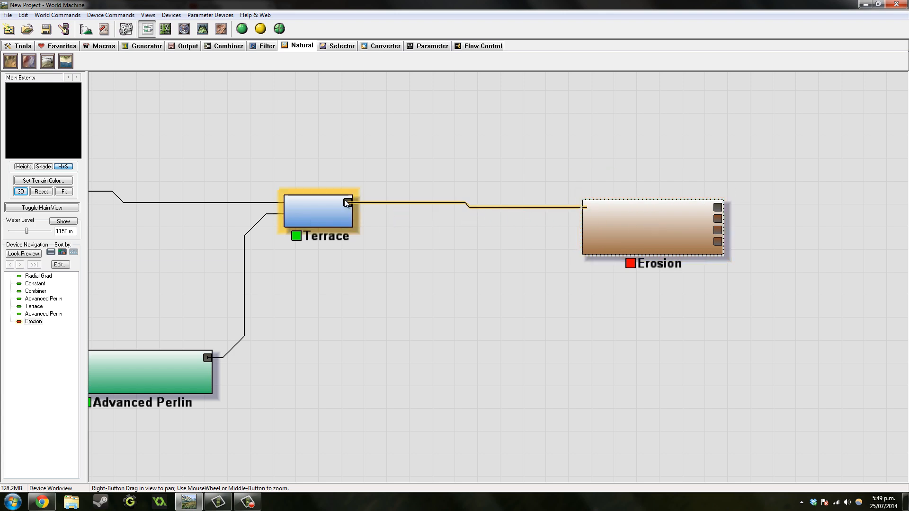
{"action": "double_click", "coordinate": [654, 229]}
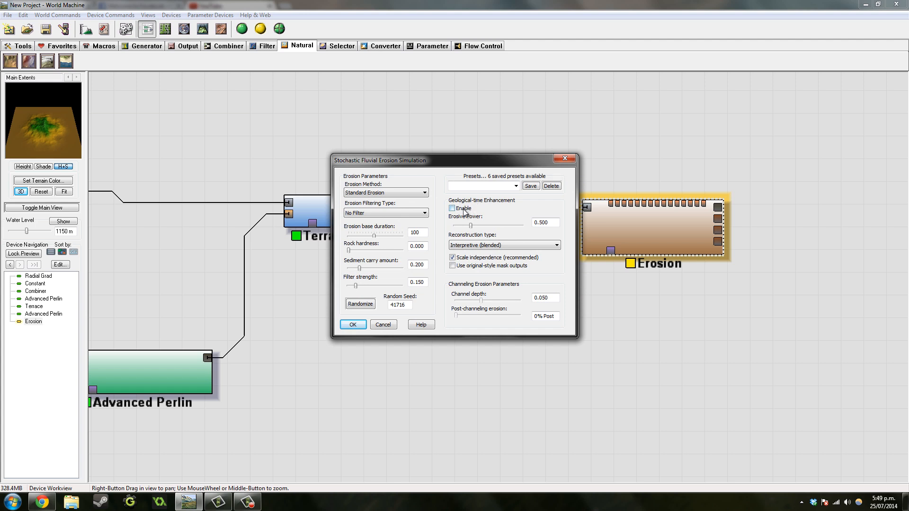
{"action": "left_click", "coordinate": [452, 209]}
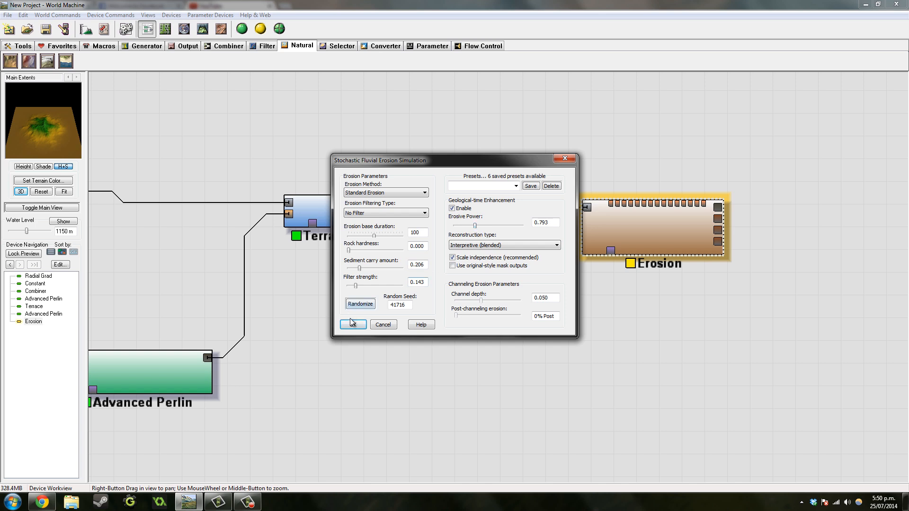
{"action": "left_click", "coordinate": [350, 323]}
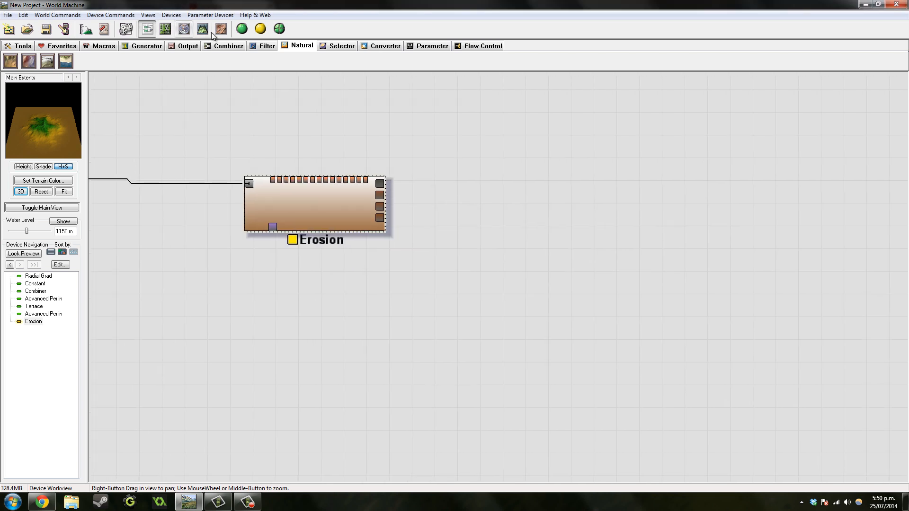
View the eroded island terrain in the 3D preview
{"action": "left_click", "coordinate": [202, 28]}
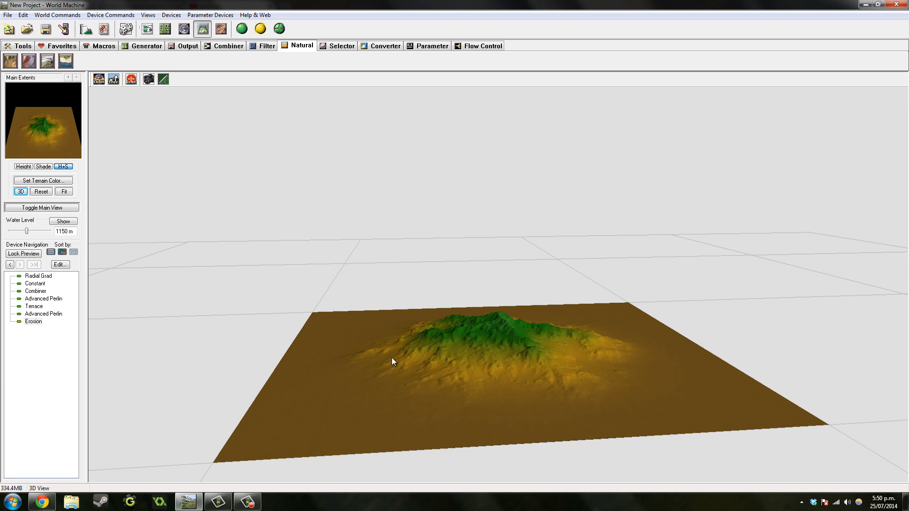
{"action": "mouse_move", "coordinate": [417, 387]}
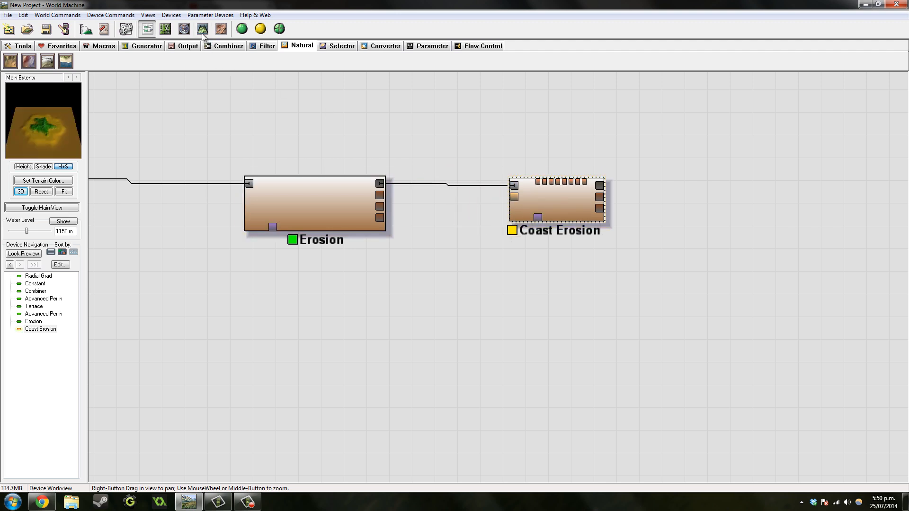
Preview the Coast Erosion result in 3D with the water plane shown around the island
{"action": "left_click", "coordinate": [201, 28]}
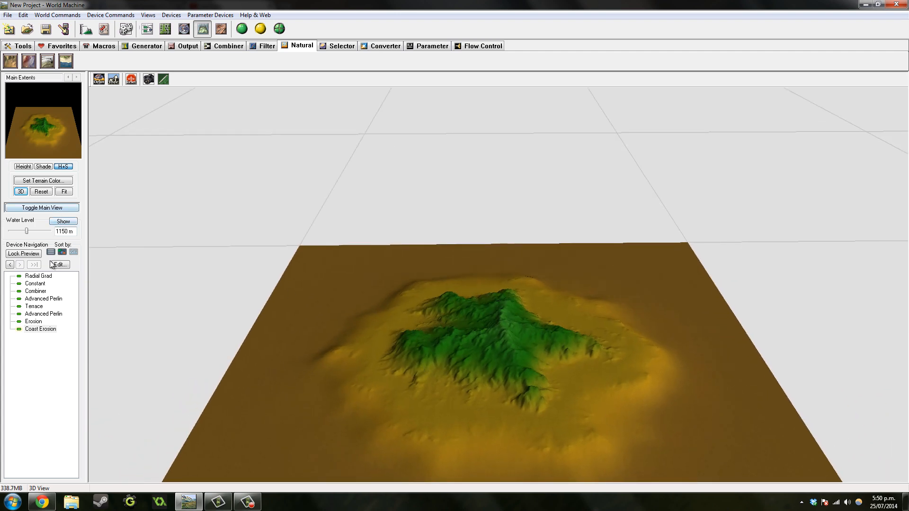
{"action": "left_click", "coordinate": [62, 221]}
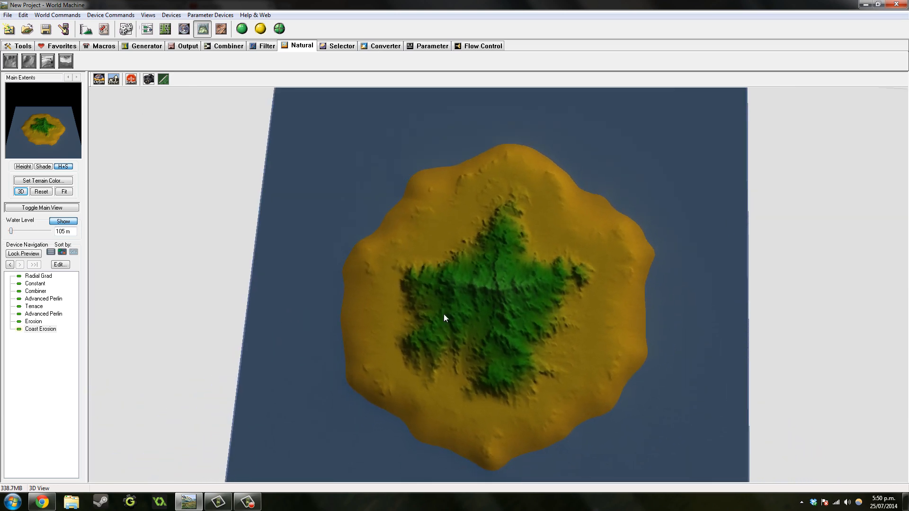
{"action": "left_click", "coordinate": [147, 29]}
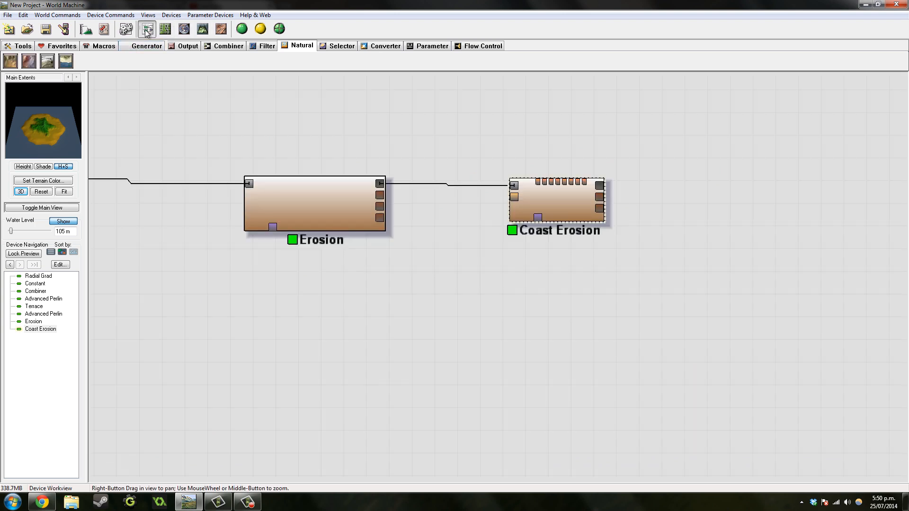
Review and accept the Coast Erosion settings at the 105 m water level
{"action": "left_click", "coordinate": [557, 200]}
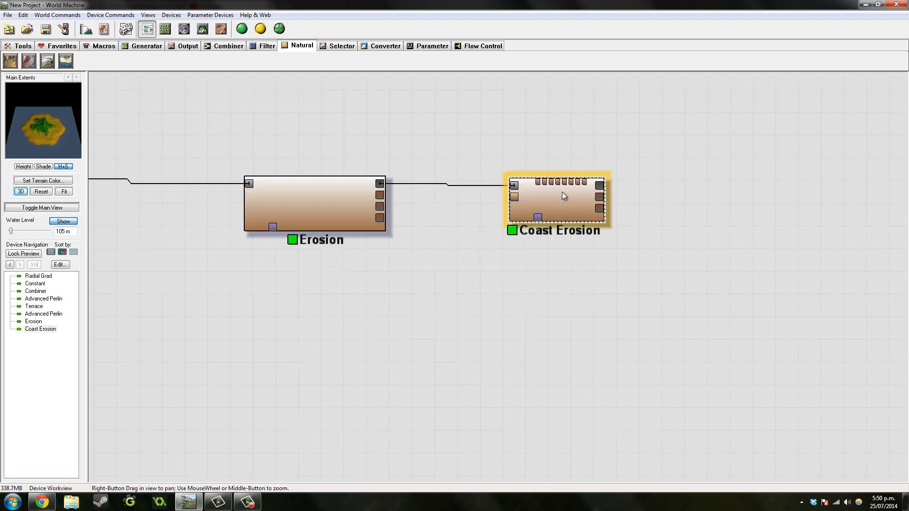
{"action": "mouse_move", "coordinate": [562, 200]}
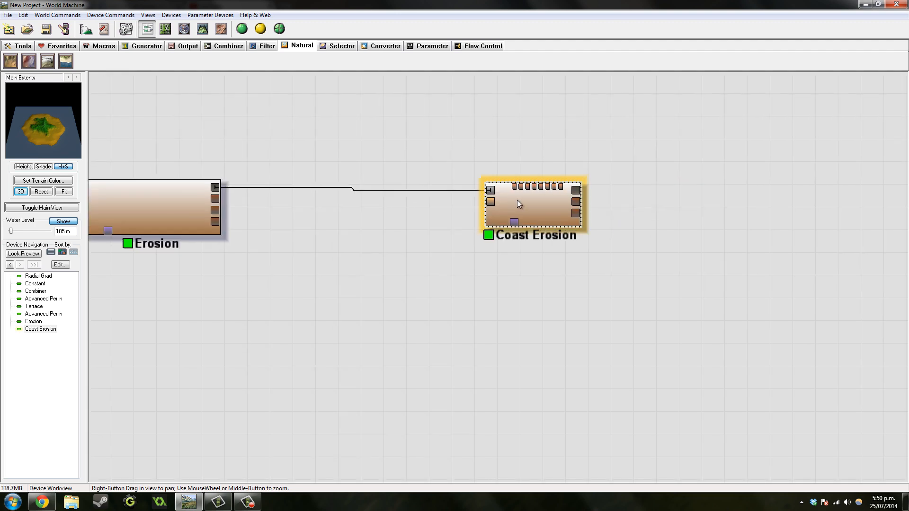
{"action": "double_click", "coordinate": [518, 202]}
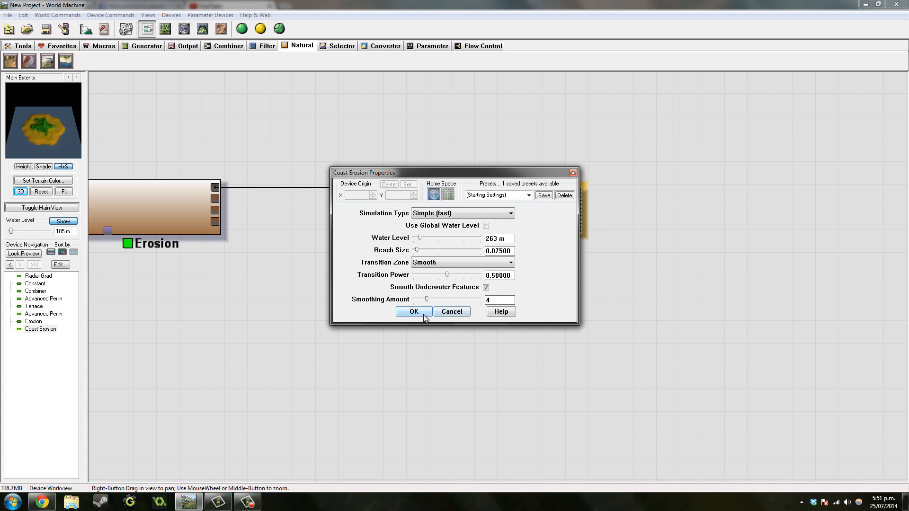
{"action": "left_click", "coordinate": [412, 311]}
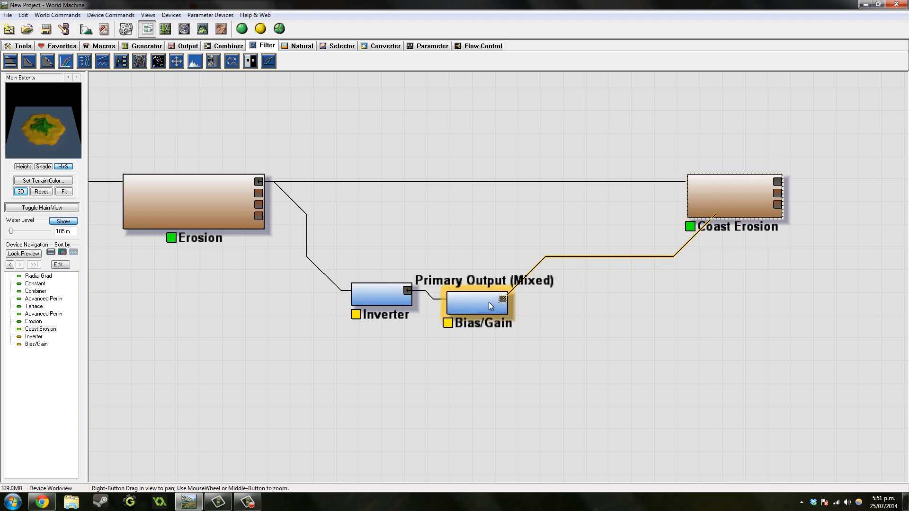
{"action": "mouse_move", "coordinate": [502, 304]}
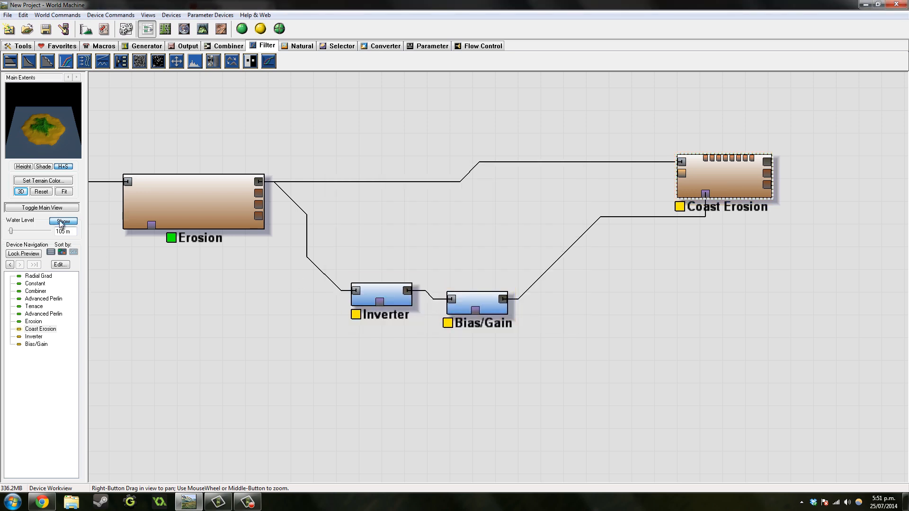
Lock the preview on Coast Erosion and set Bias/Gain to bias 0.04733, gain 0.35952, widening the beach
{"action": "left_click", "coordinate": [22, 254]}
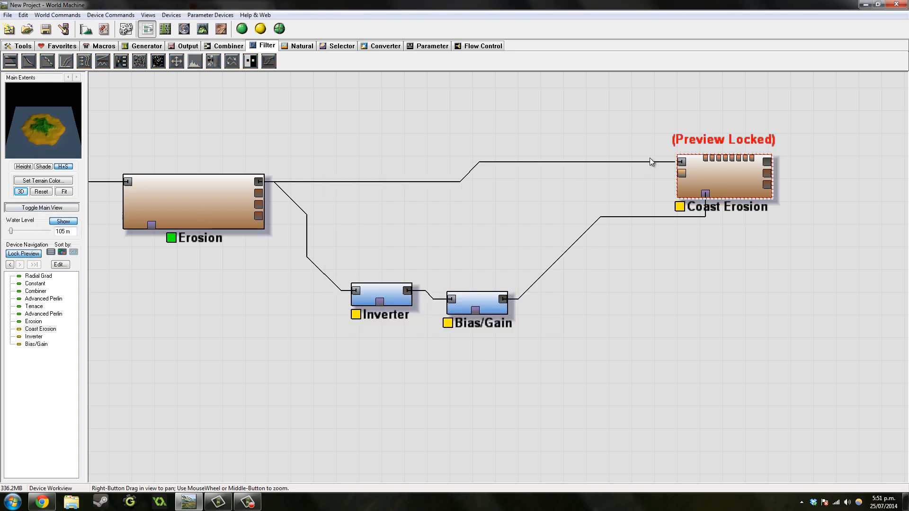
{"action": "left_click", "coordinate": [202, 29]}
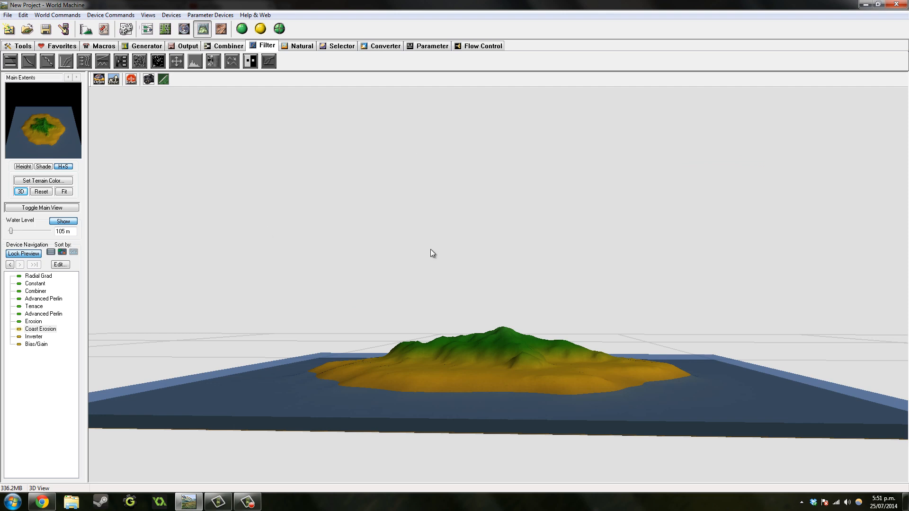
{"action": "double_click", "coordinate": [36, 344]}
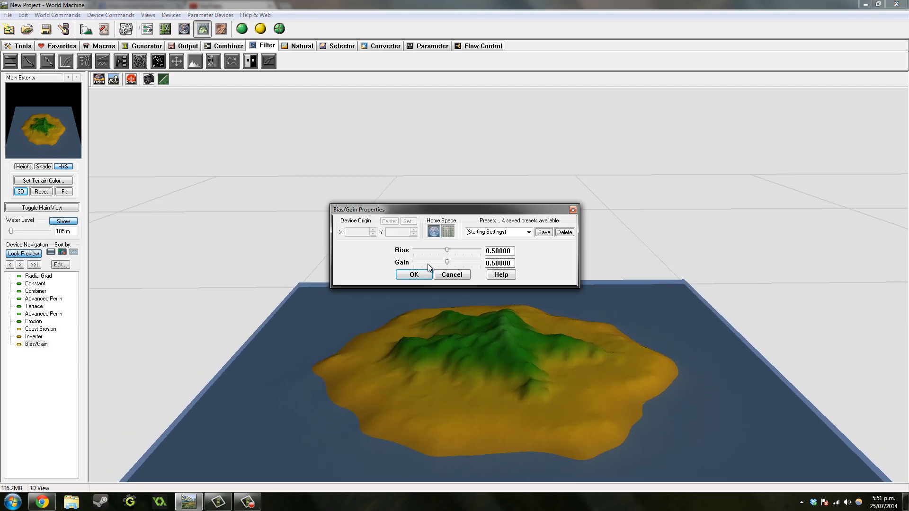
{"action": "mouse_move", "coordinate": [451, 254]}
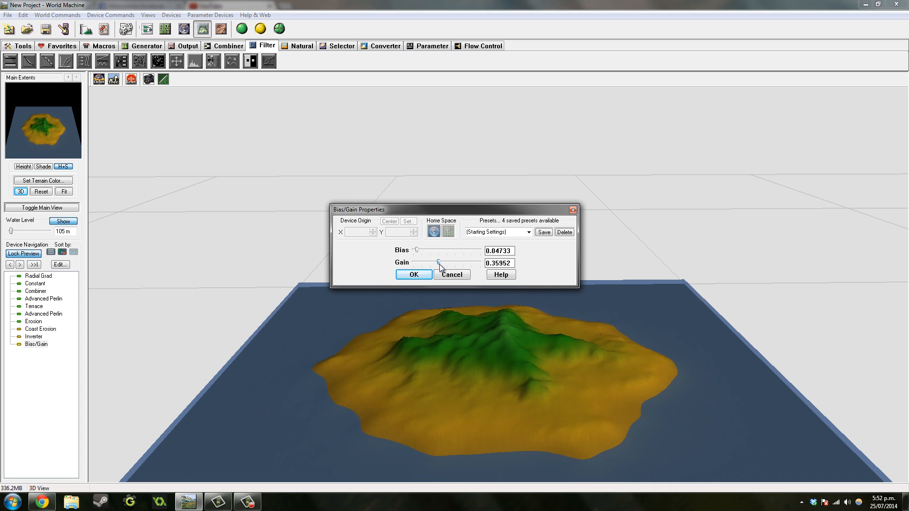
{"action": "left_click", "coordinate": [413, 275]}
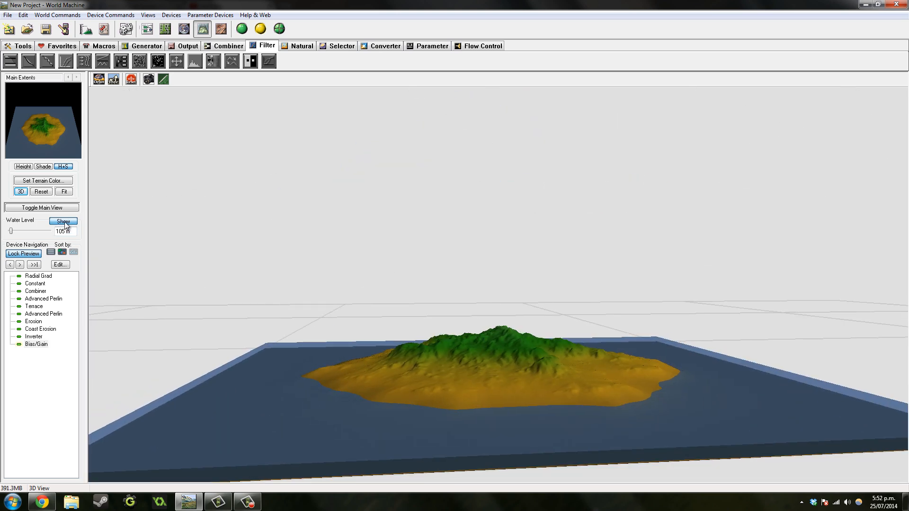
Hide the water plane to see the full eroded coastline and return to the device network
{"action": "left_click", "coordinate": [63, 222]}
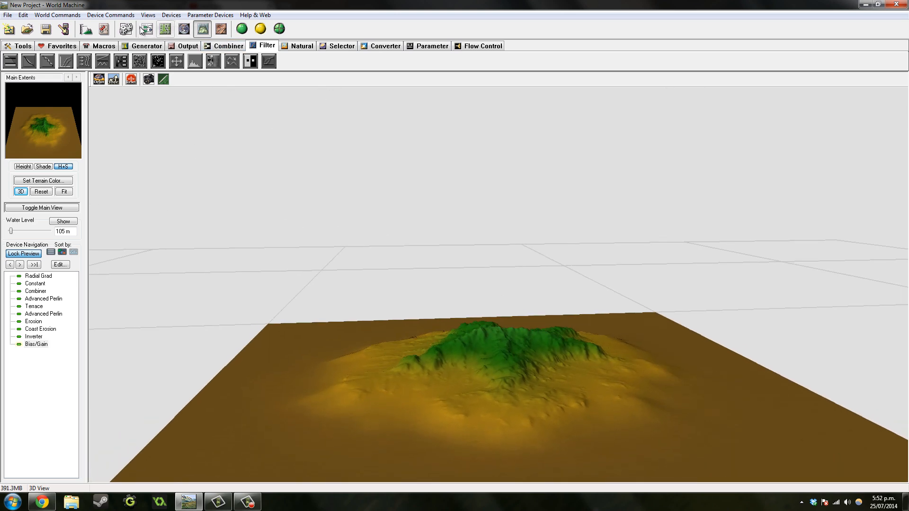
{"action": "left_click", "coordinate": [146, 29]}
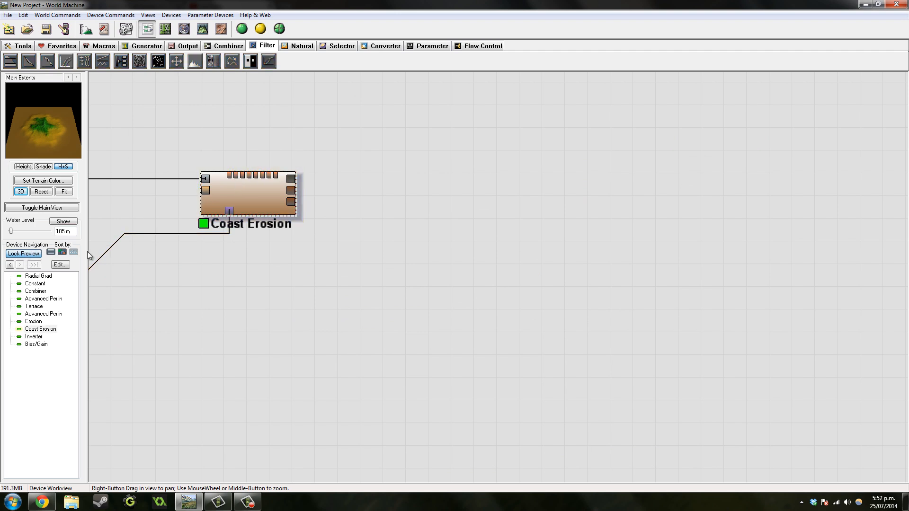
Load the Coastal_Overlay macro from the macro library and place it near Coast Erosion
{"action": "left_click_drag", "start_coordinate": [246, 197], "coordinate": [186, 159]}
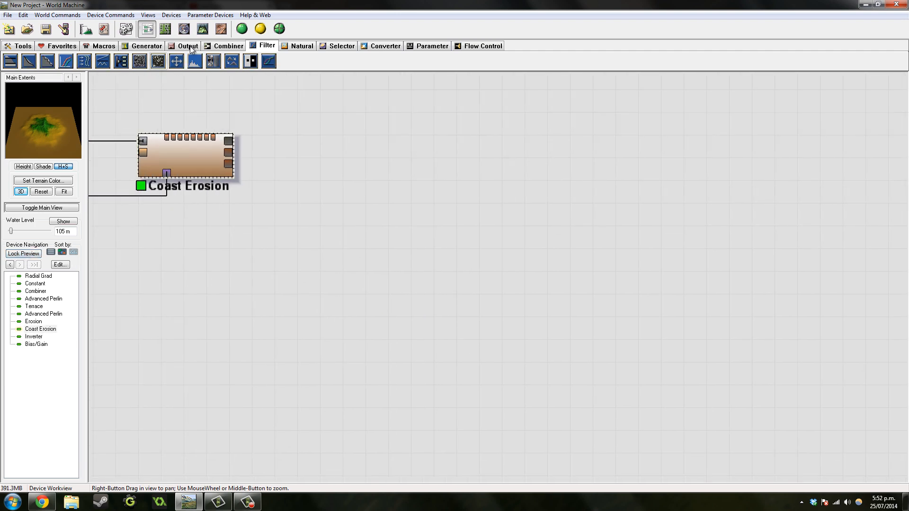
{"action": "left_click", "coordinate": [146, 45]}
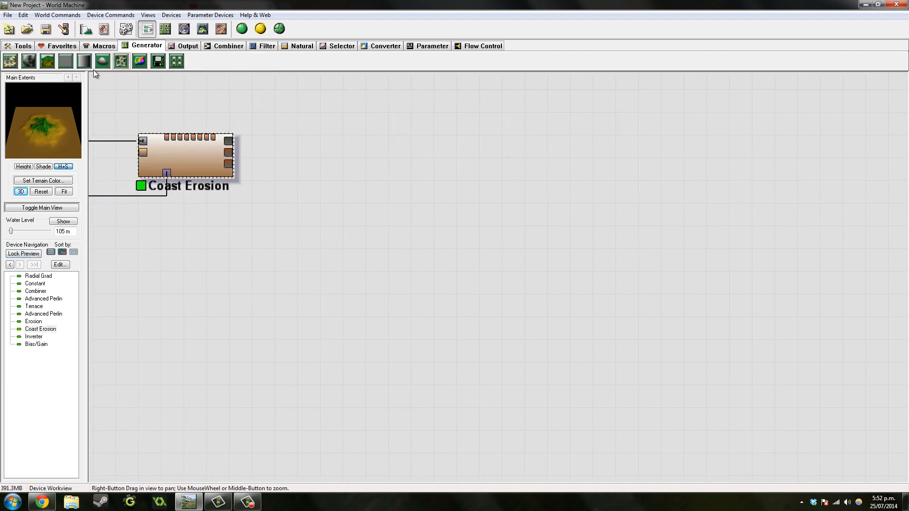
{"action": "left_click", "coordinate": [103, 45]}
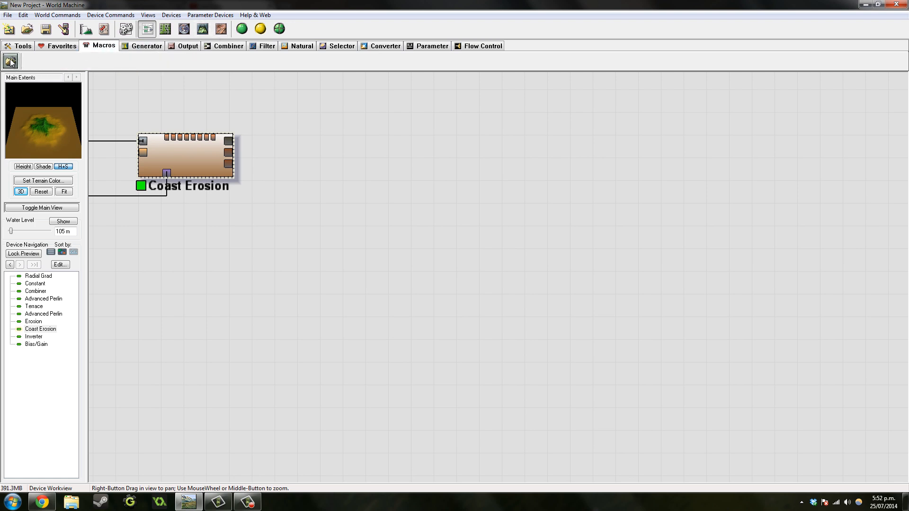
{"action": "left_click", "coordinate": [11, 62]}
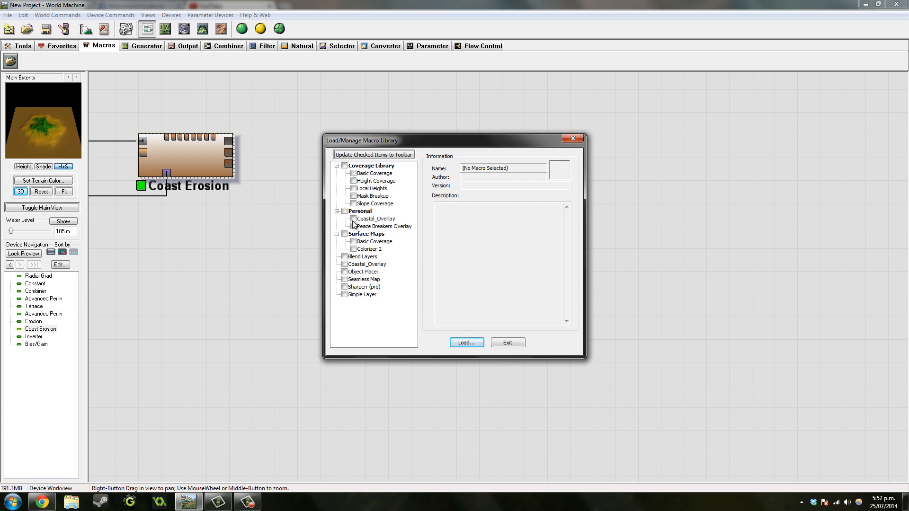
{"action": "mouse_move", "coordinate": [358, 225]}
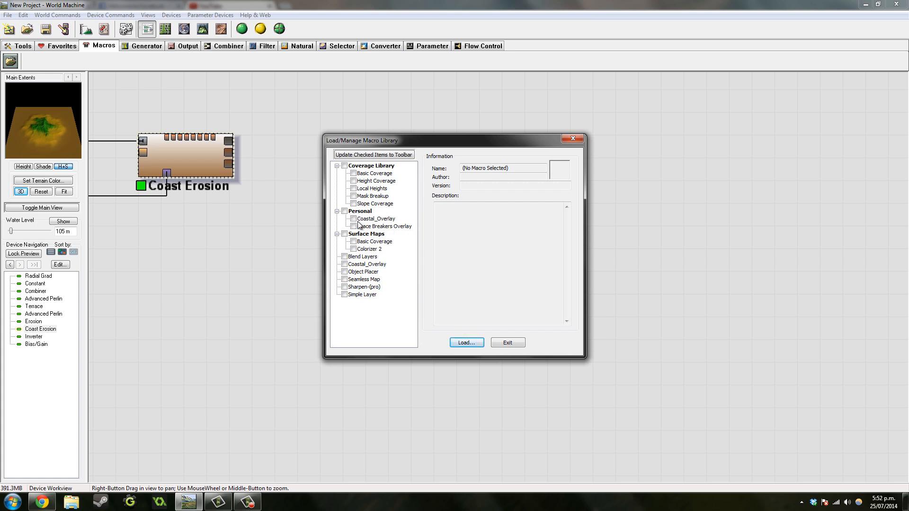
{"action": "left_click", "coordinate": [375, 219]}
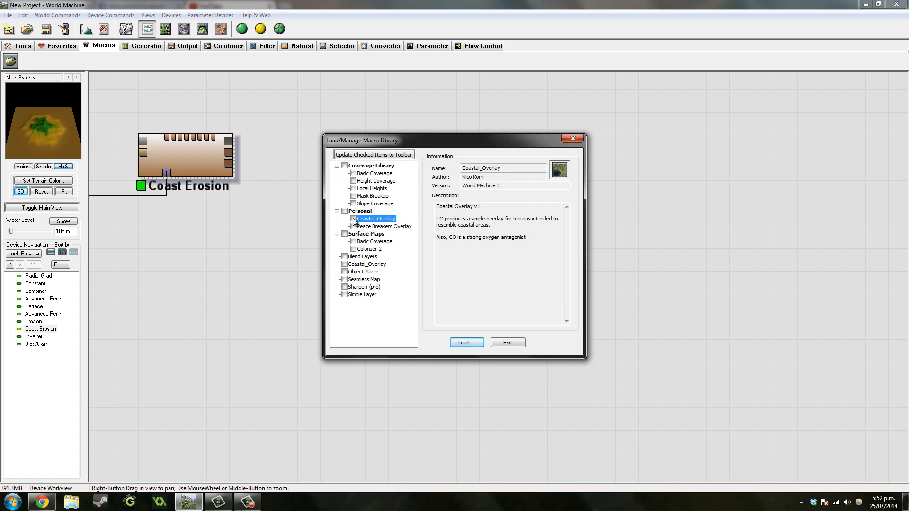
{"action": "left_click", "coordinate": [352, 219]}
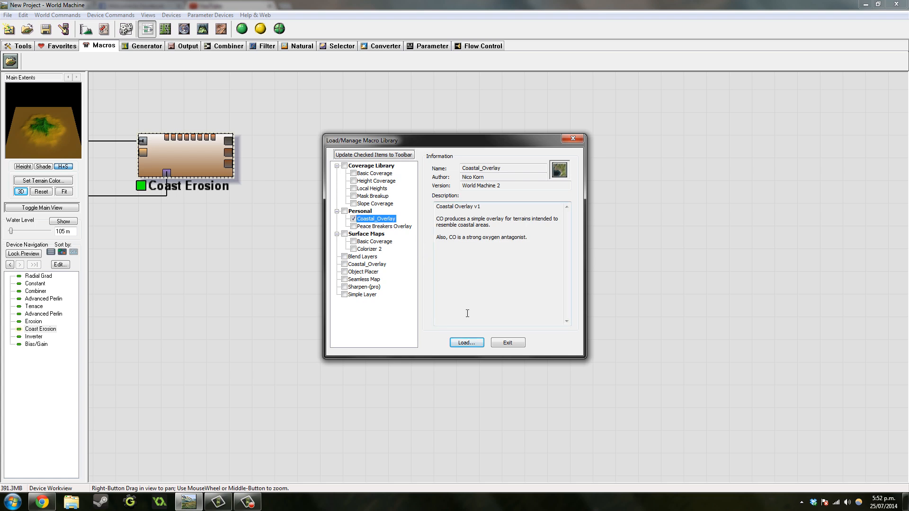
{"action": "left_click", "coordinate": [466, 342]}
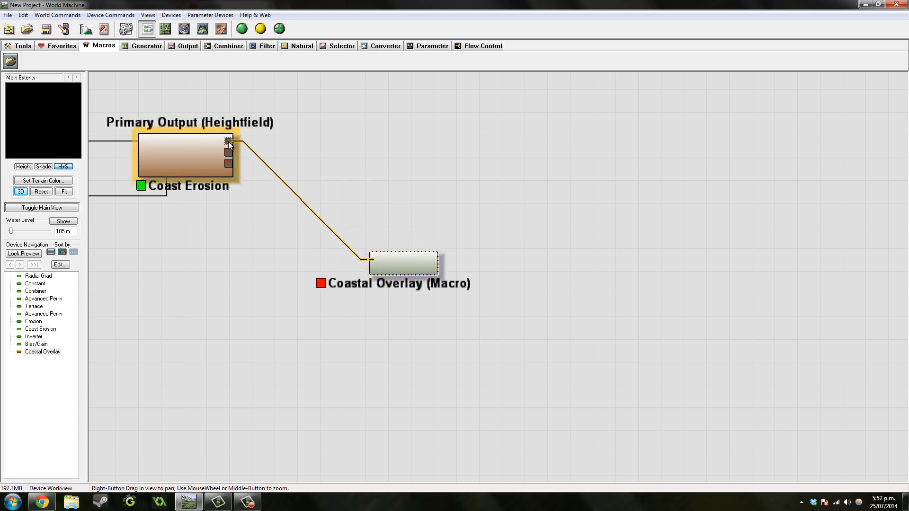
Wire Coast Erosion into Coastal Overlay and feed both into a new Overlay View output
{"action": "left_click", "coordinate": [403, 265]}
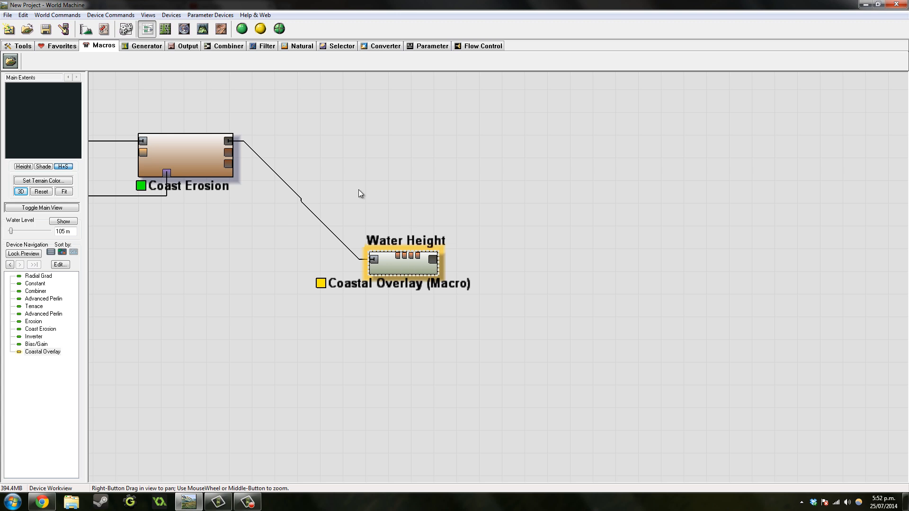
{"action": "left_click", "coordinate": [187, 45]}
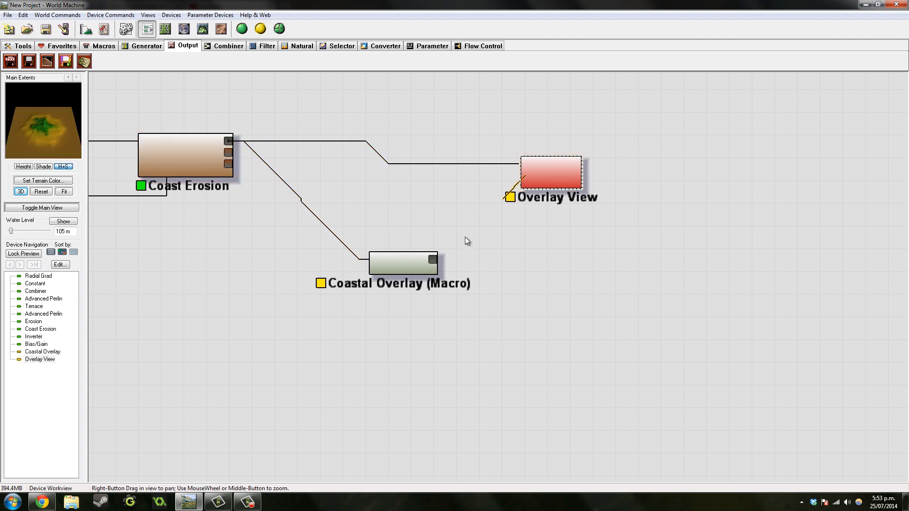
{"action": "left_click", "coordinate": [403, 263]}
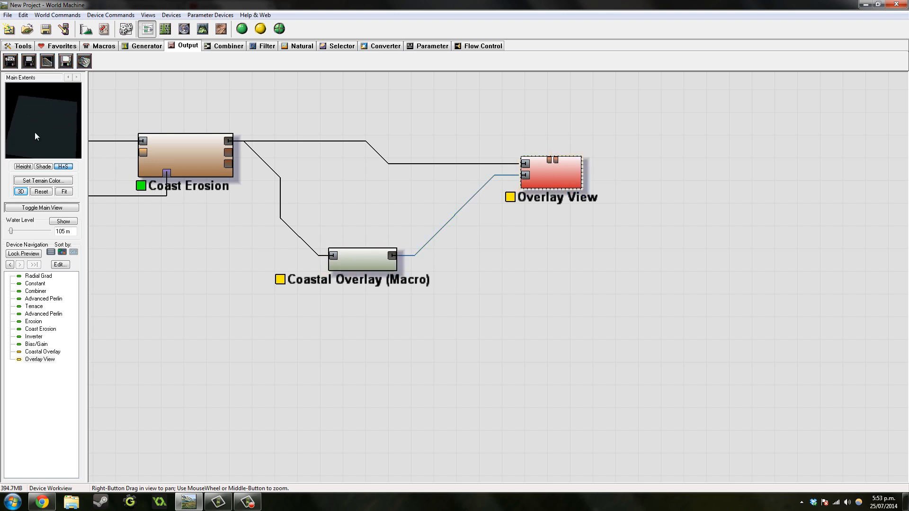
Lower Coastal Overlay's Max Beach Height to 0.09375 and Max Cliff Slope to 0.67188
{"action": "double_click", "coordinate": [361, 259]}
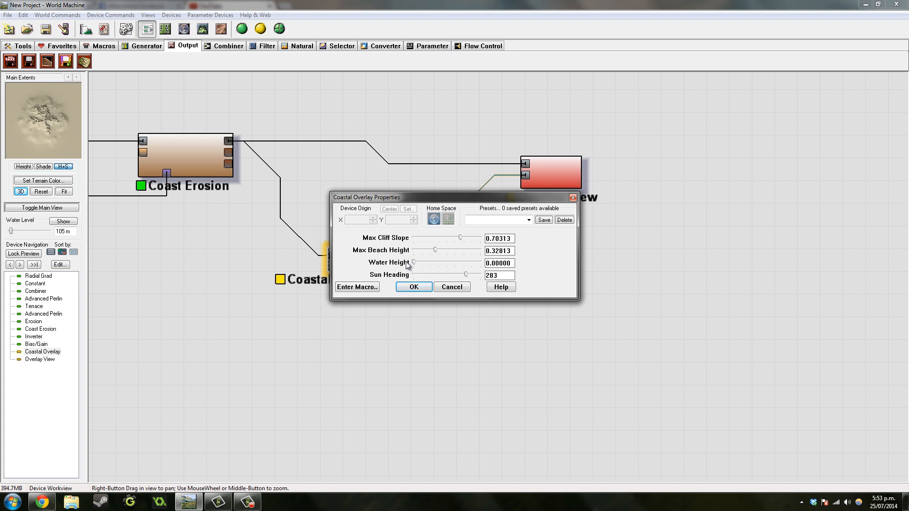
{"action": "mouse_move", "coordinate": [435, 274]}
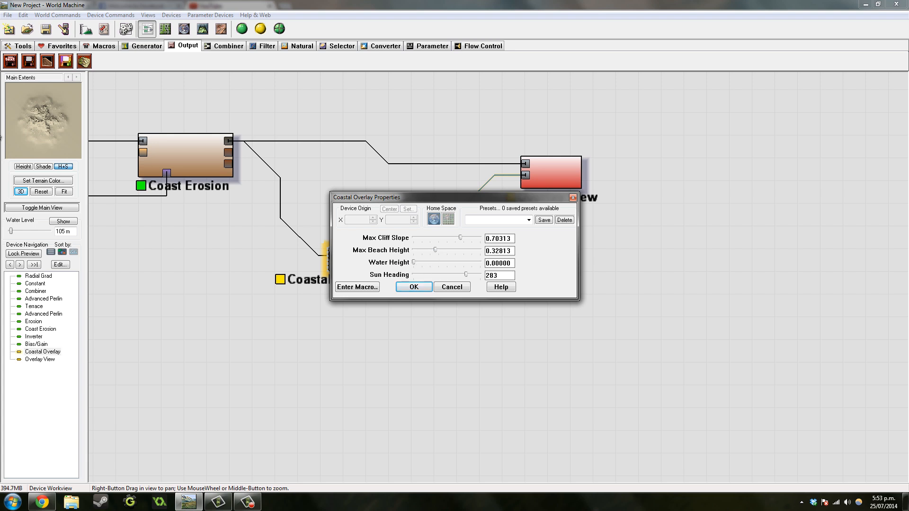
{"action": "mouse_move", "coordinate": [436, 252]}
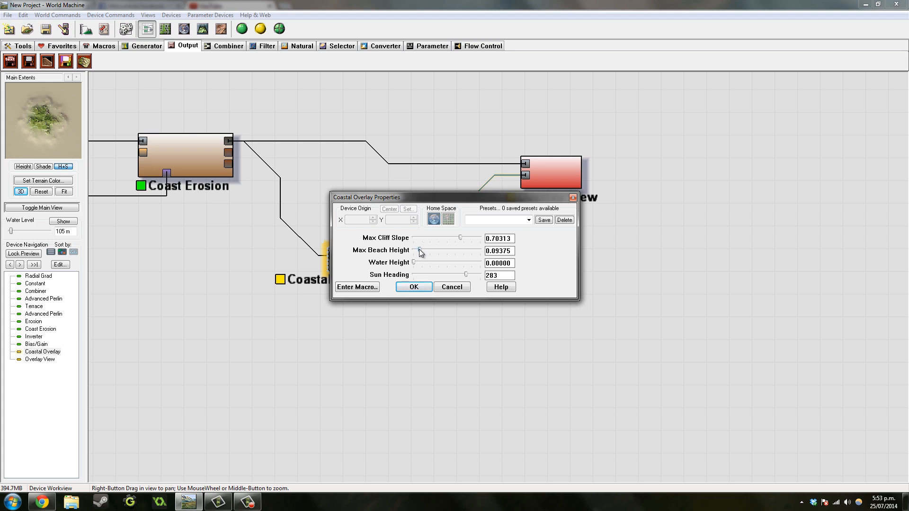
{"action": "mouse_move", "coordinate": [461, 245]}
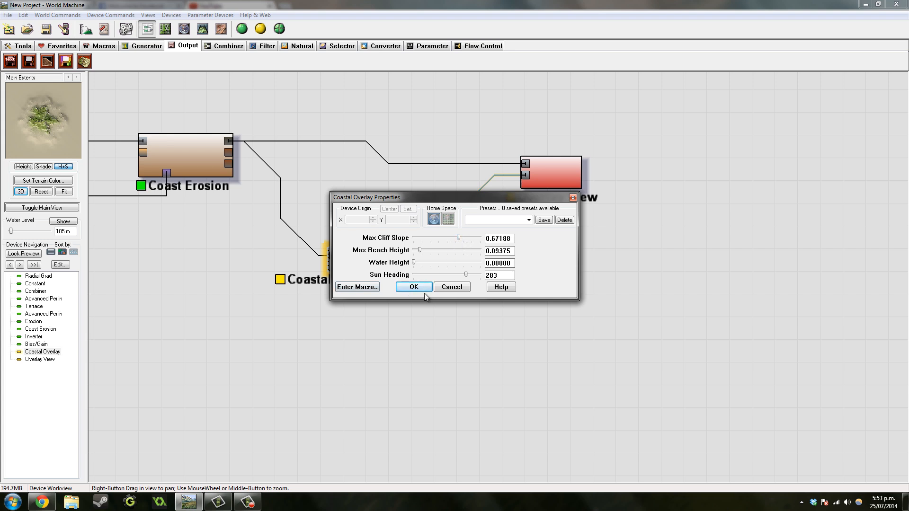
{"action": "left_click", "coordinate": [413, 287]}
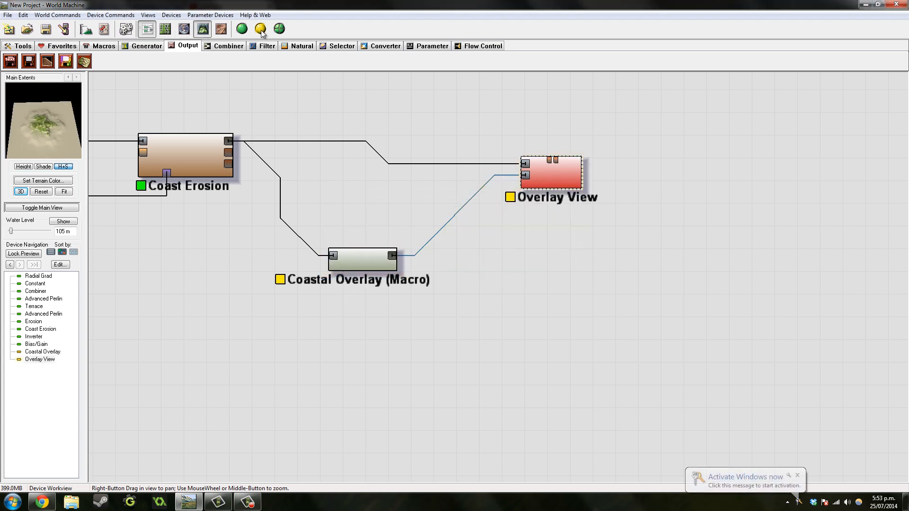
Build the world with water level shown, then lower Max Beach Height to 0.06250
{"action": "left_click", "coordinate": [20, 191]}
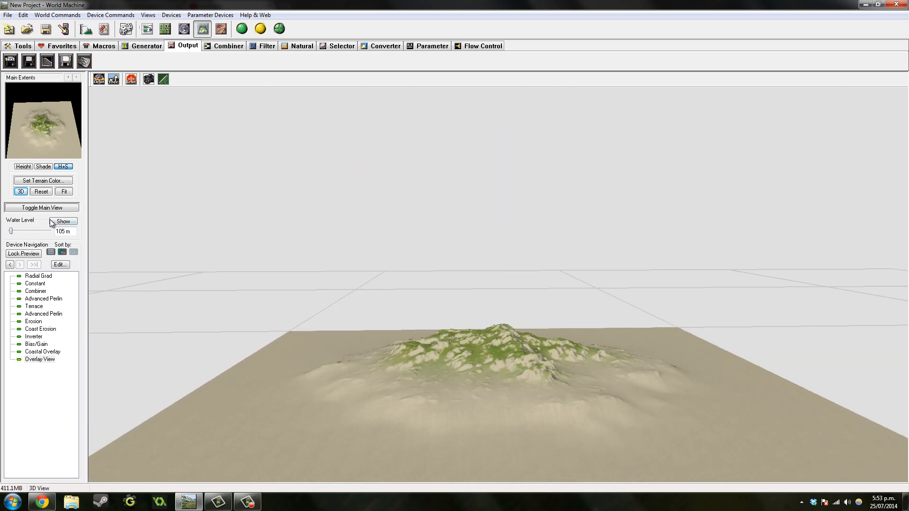
{"action": "left_click", "coordinate": [64, 220]}
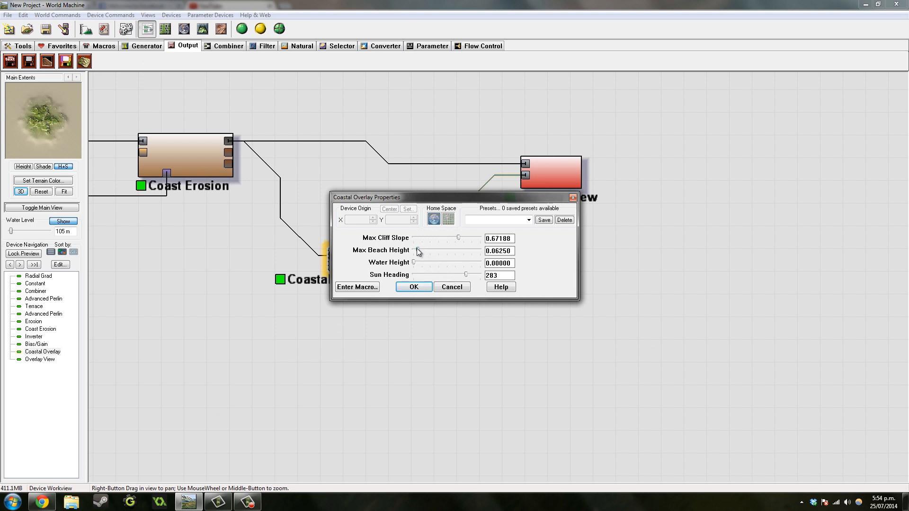
{"action": "left_click", "coordinate": [413, 287]}
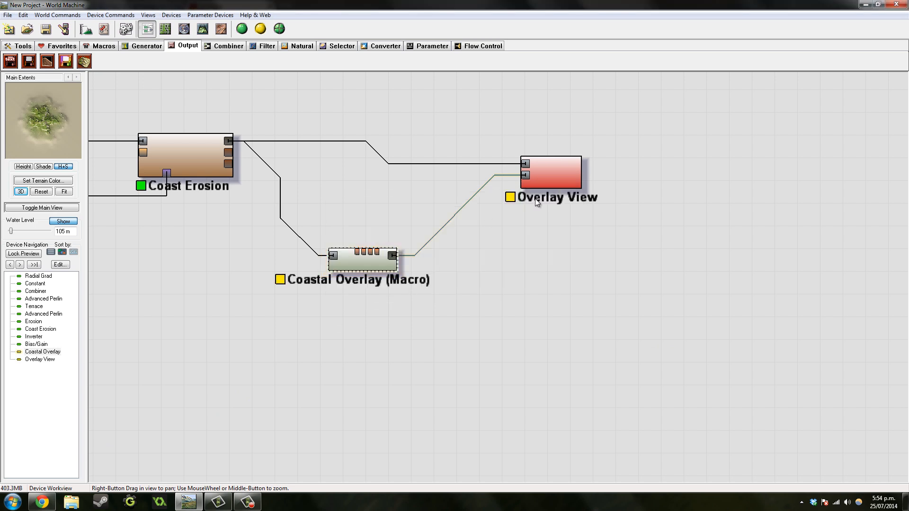
Set the project resolution to 1025 x 1025 and build the world in the 3D view
{"action": "left_click", "coordinate": [57, 14]}
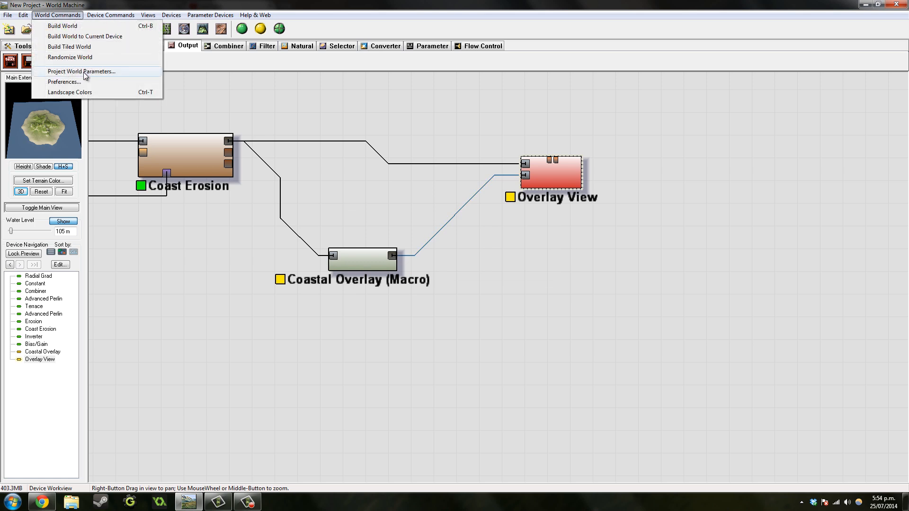
{"action": "left_click", "coordinate": [82, 71]}
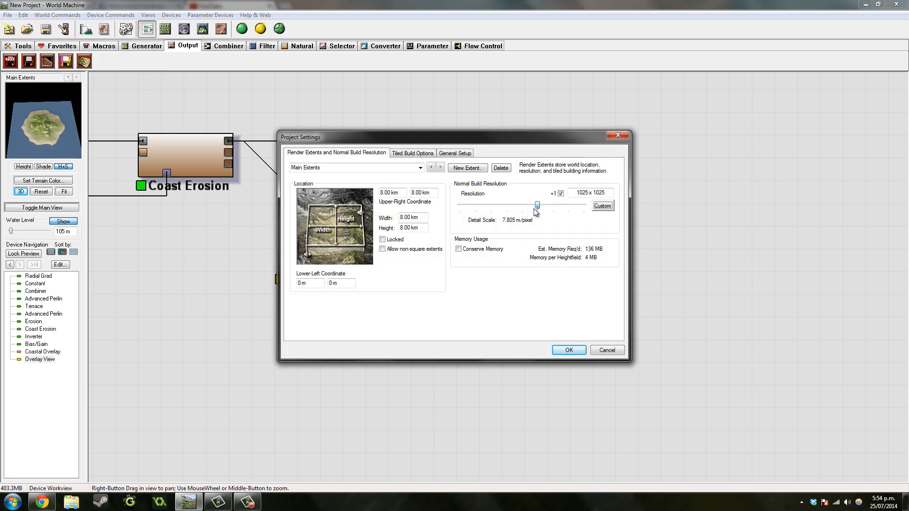
{"action": "left_click", "coordinate": [567, 350]}
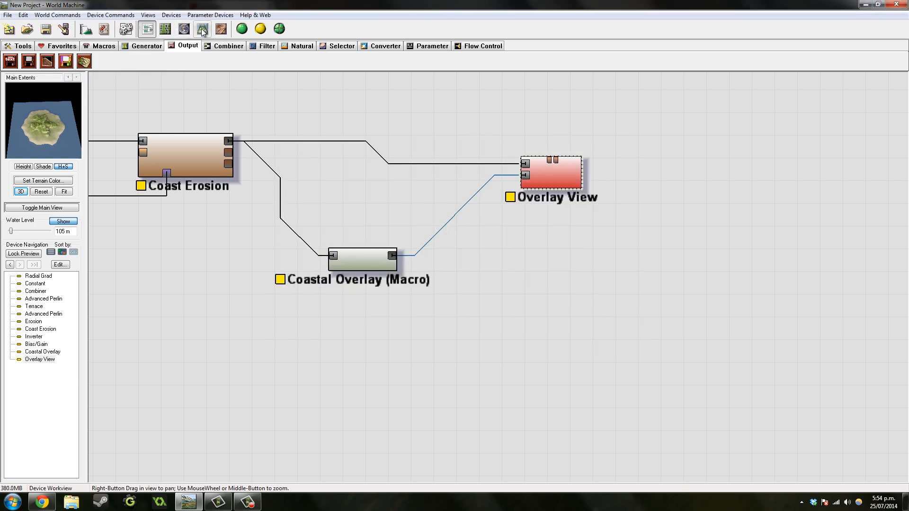
{"action": "left_click", "coordinate": [241, 30]}
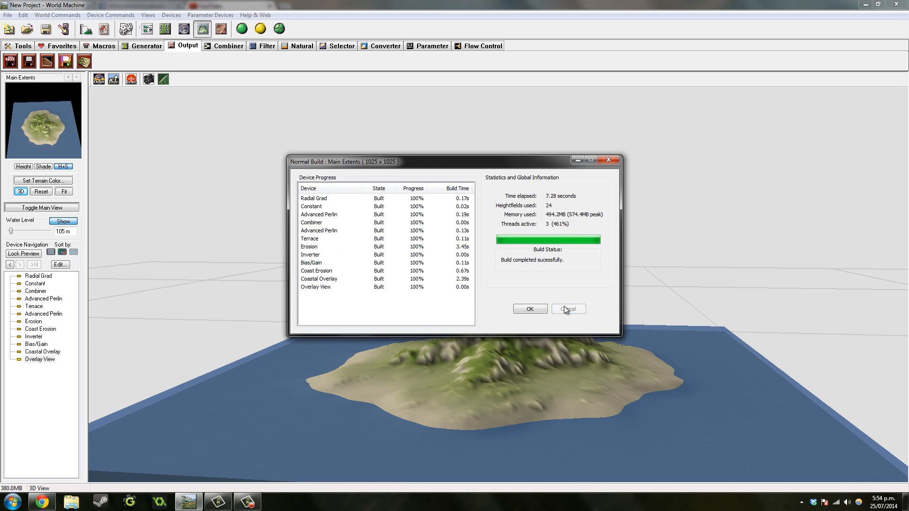
Dismiss the Normal Build report to reveal the finished watered island in 3D
{"action": "left_click", "coordinate": [528, 308]}
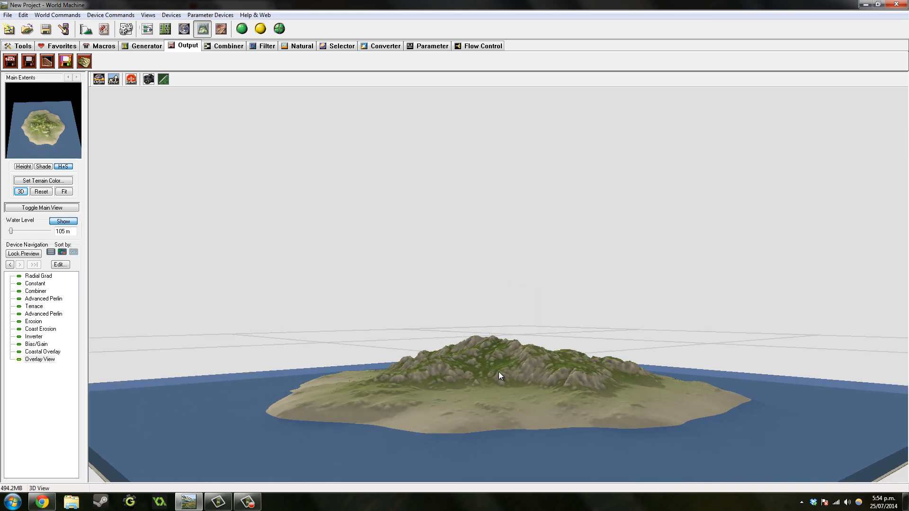
{"action": "mouse_move", "coordinate": [523, 371]}
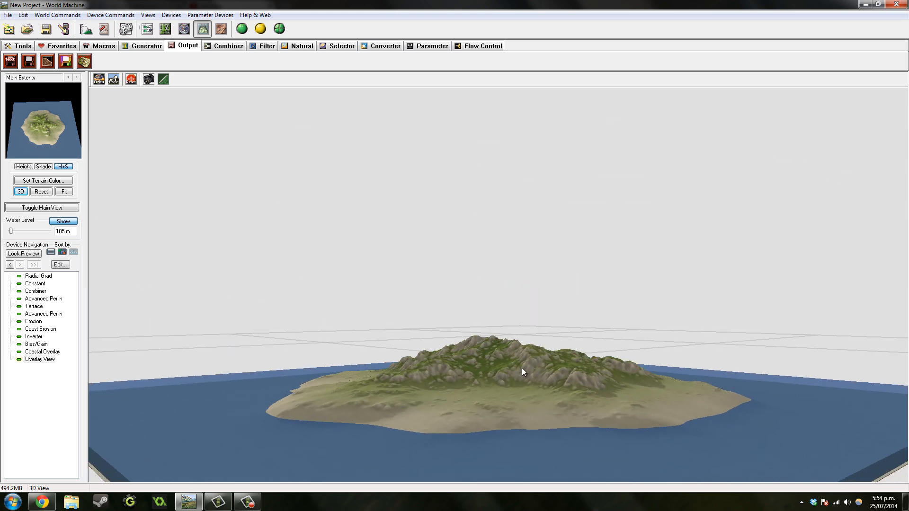